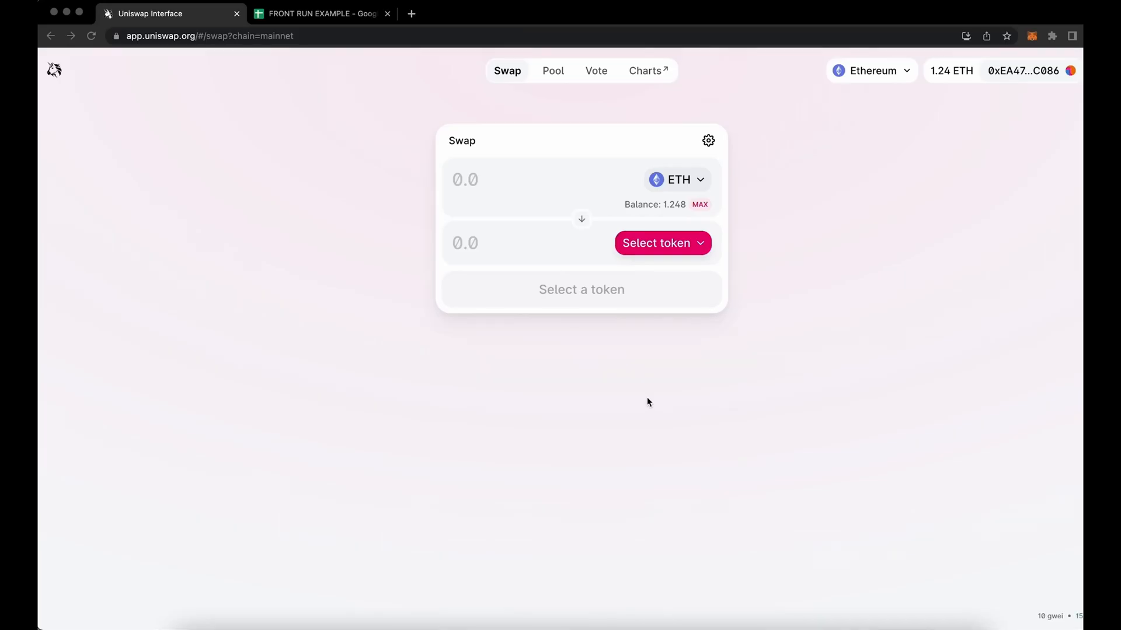
mouse_move(668, 420)
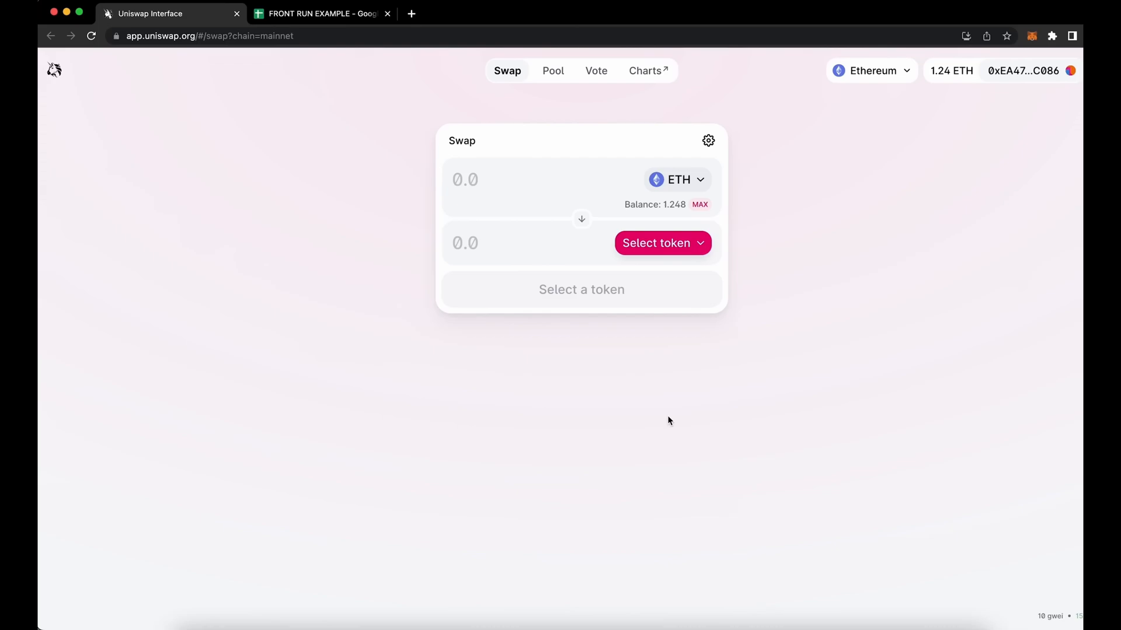
mouse_move(704, 364)
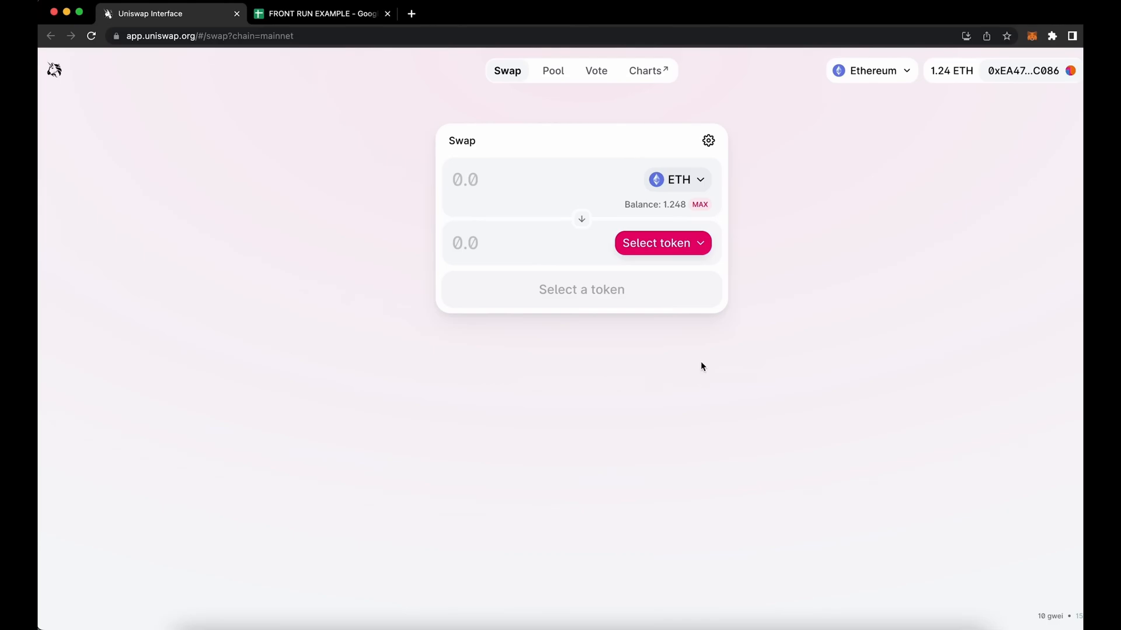
Switch to the FRONT RUN EXAMPLE sheet showing Jack's 10% slippage and $11 maximum UNI price
left_click(319, 14)
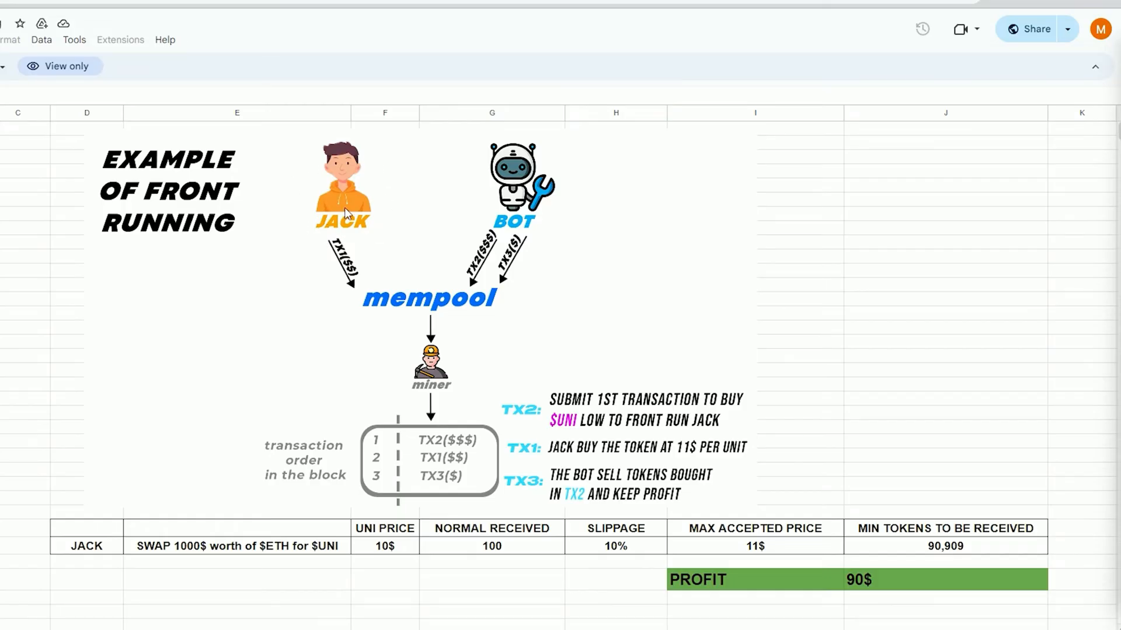
mouse_move(264, 561)
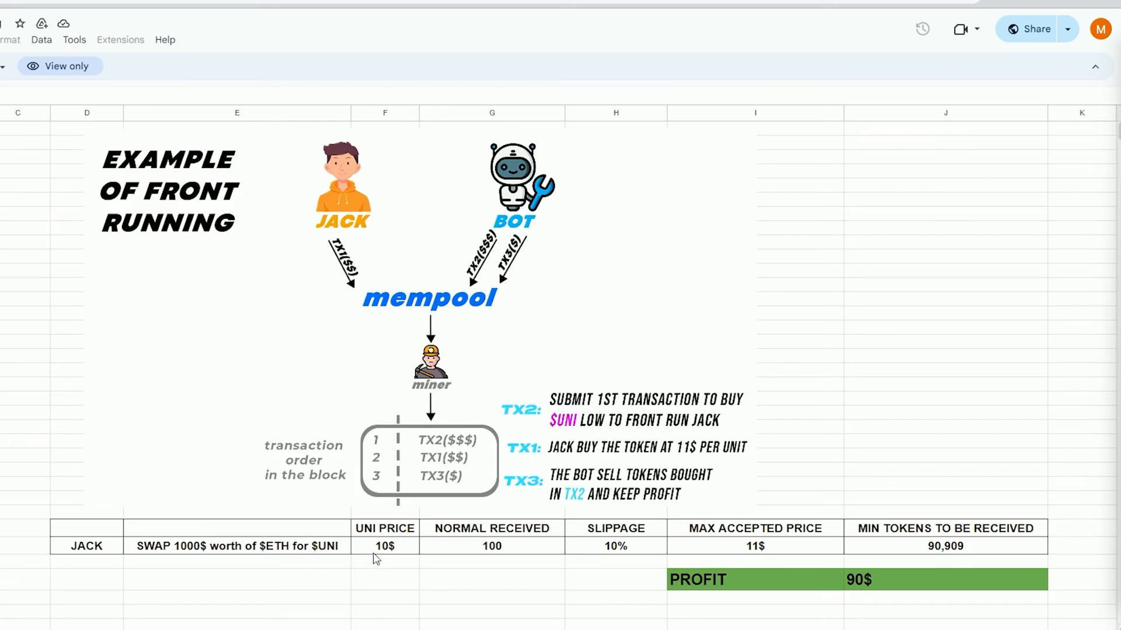
mouse_move(391, 557)
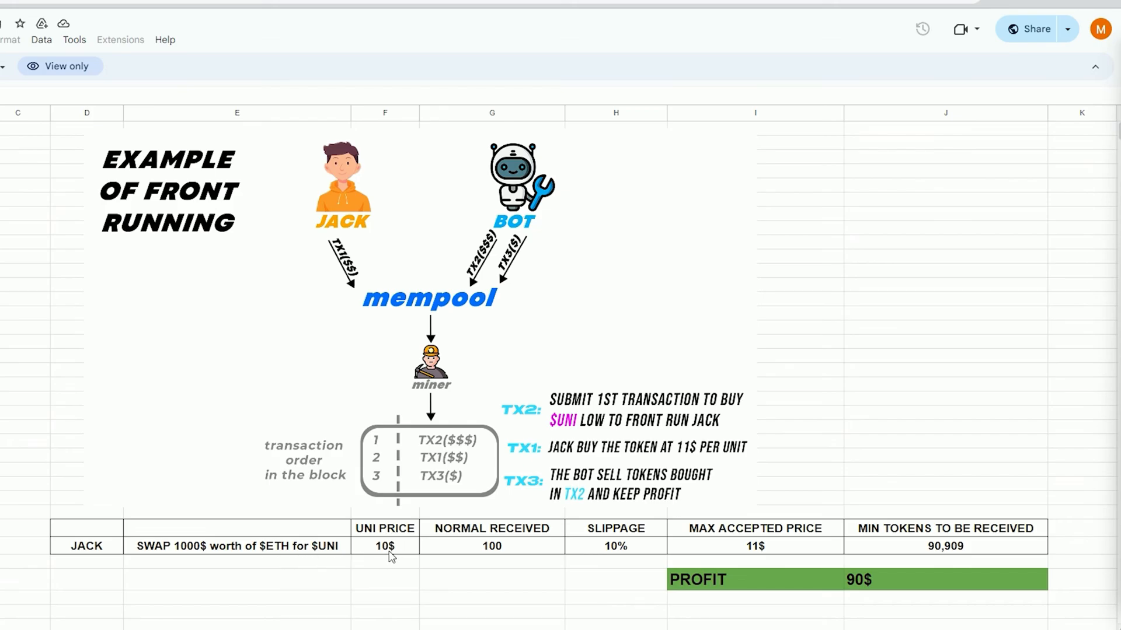
mouse_move(503, 555)
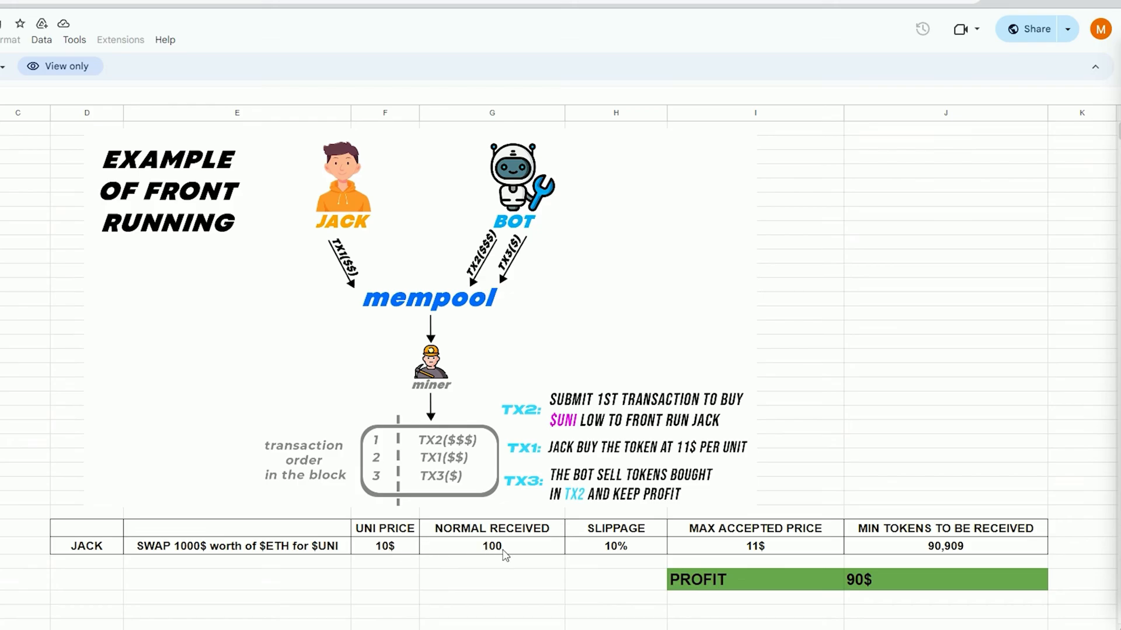
mouse_move(479, 555)
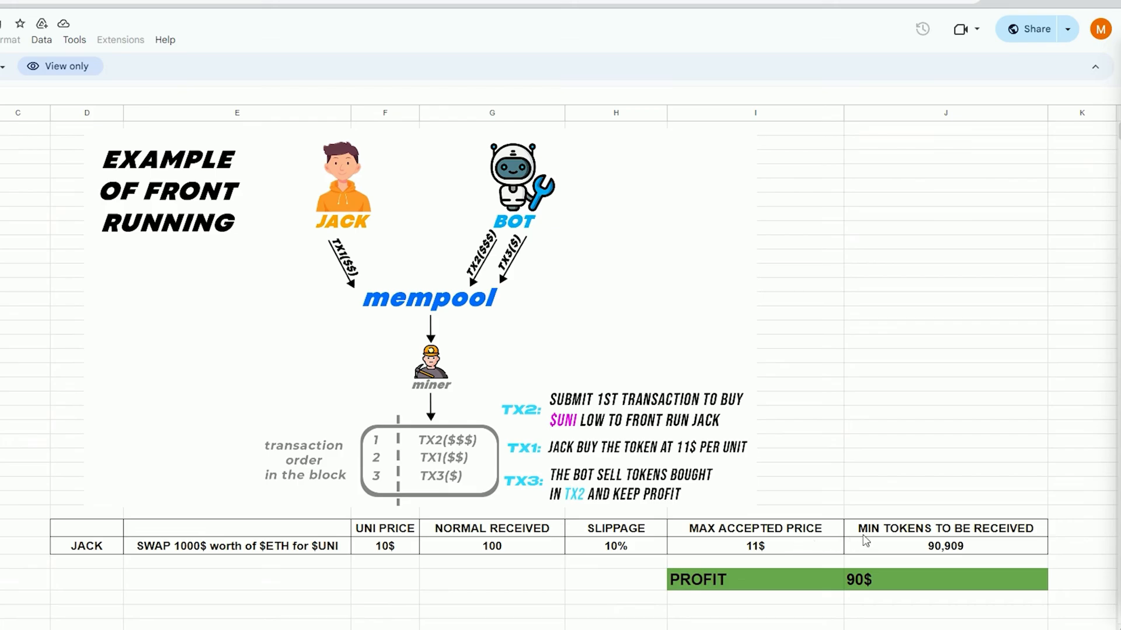
mouse_move(890, 542)
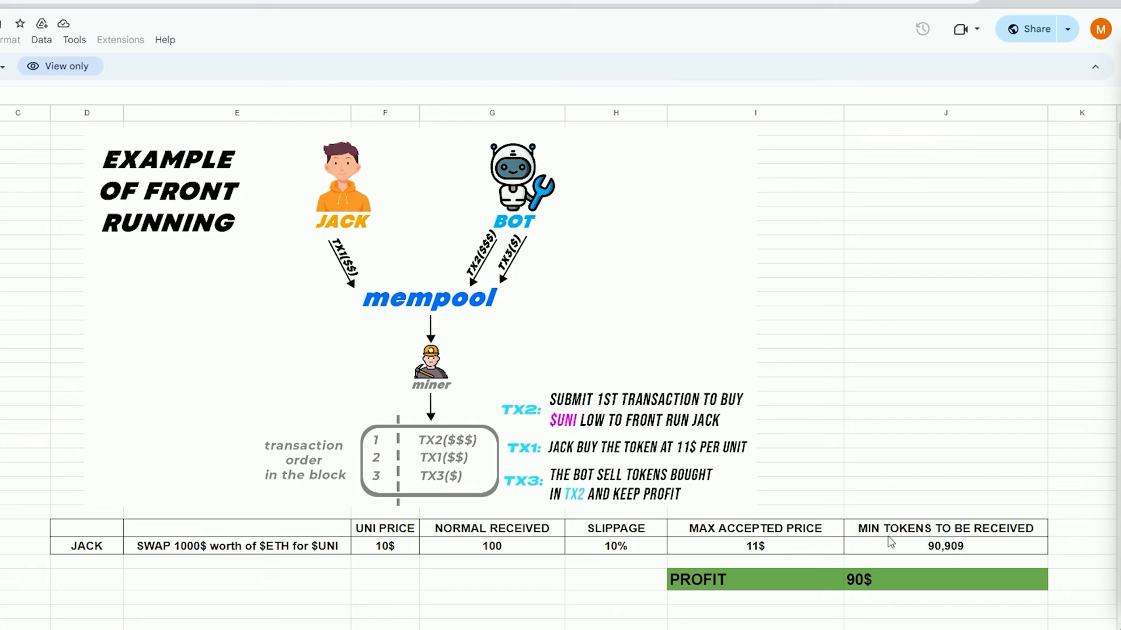
mouse_move(953, 563)
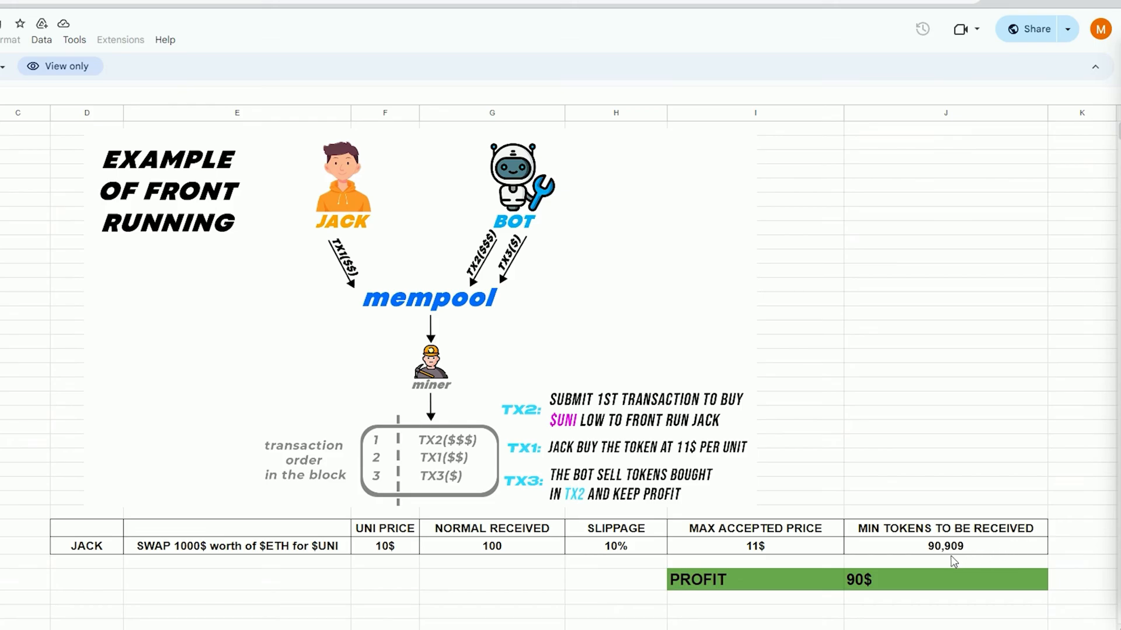
mouse_move(932, 561)
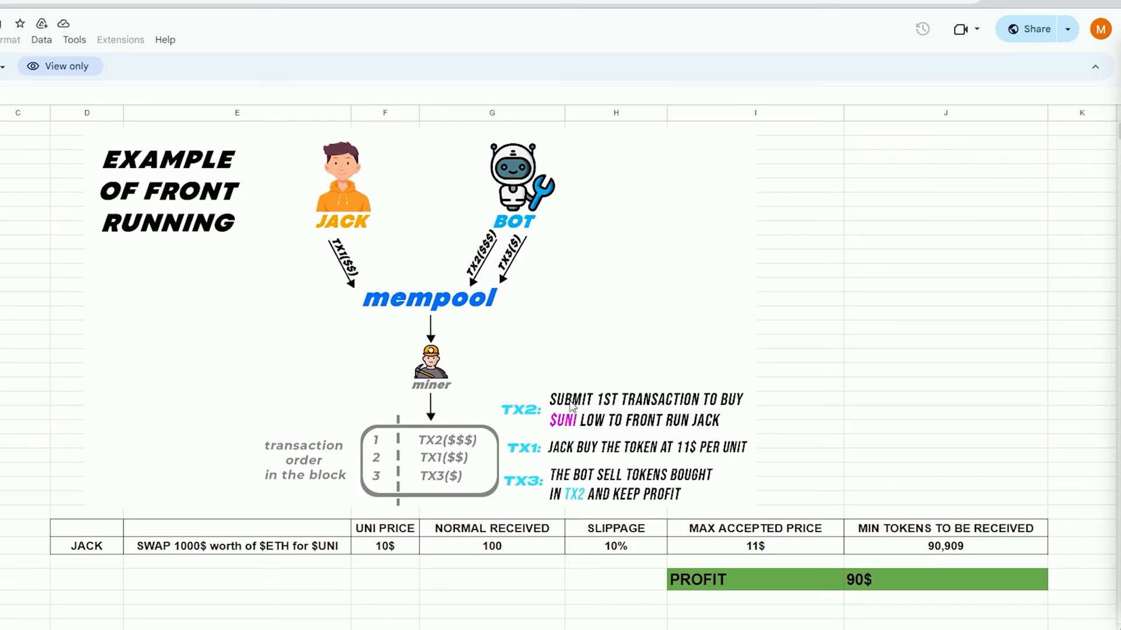
mouse_move(686, 417)
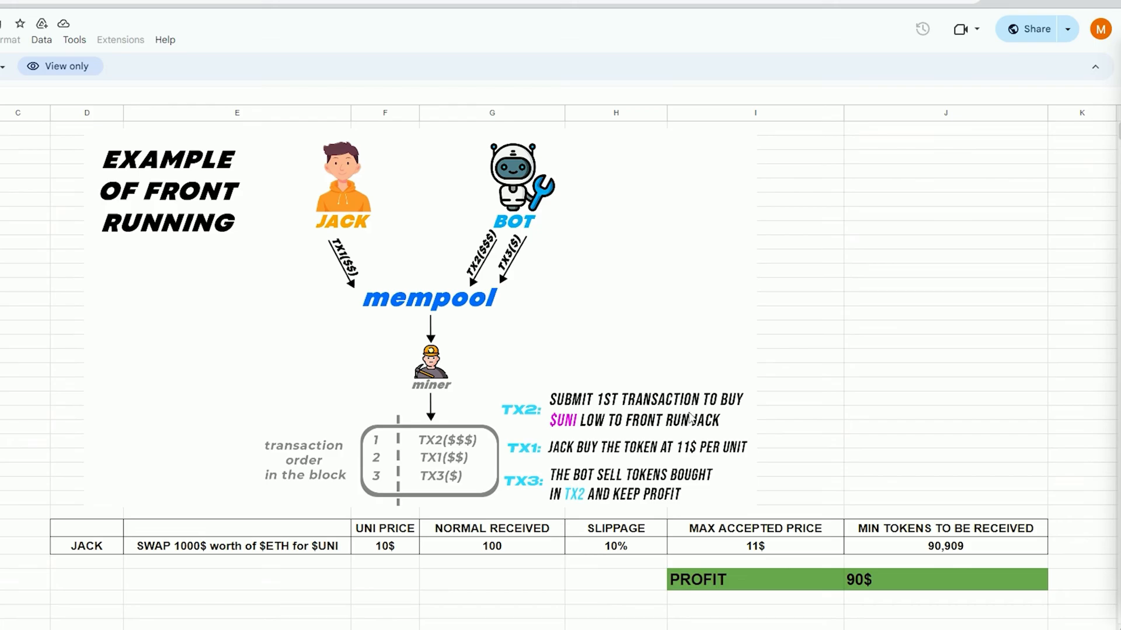
mouse_move(402, 537)
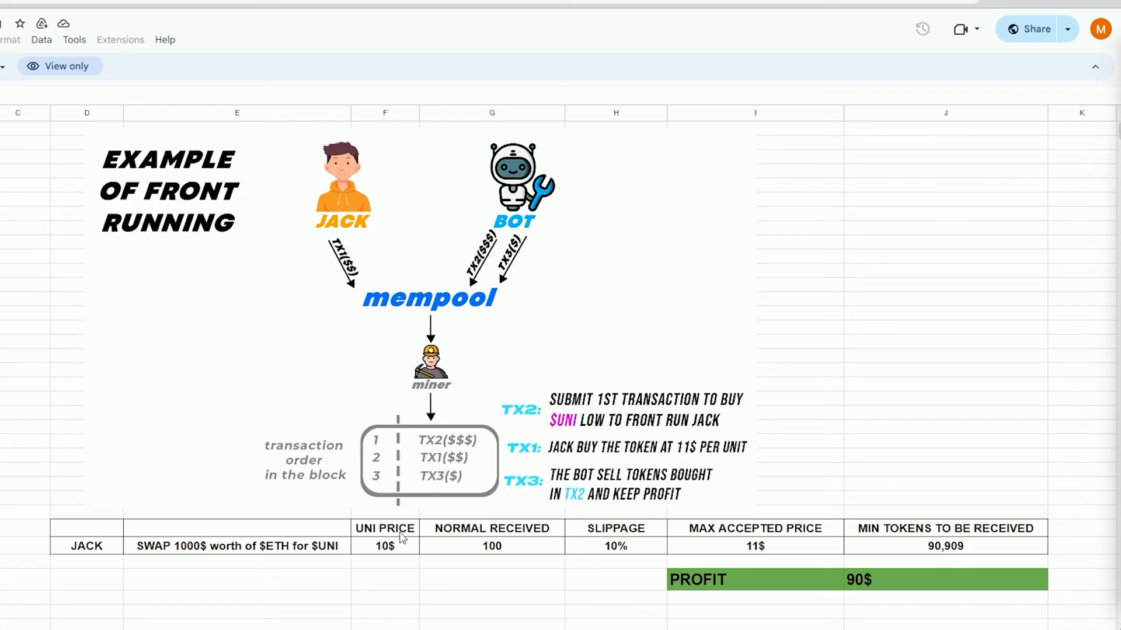
mouse_move(392, 545)
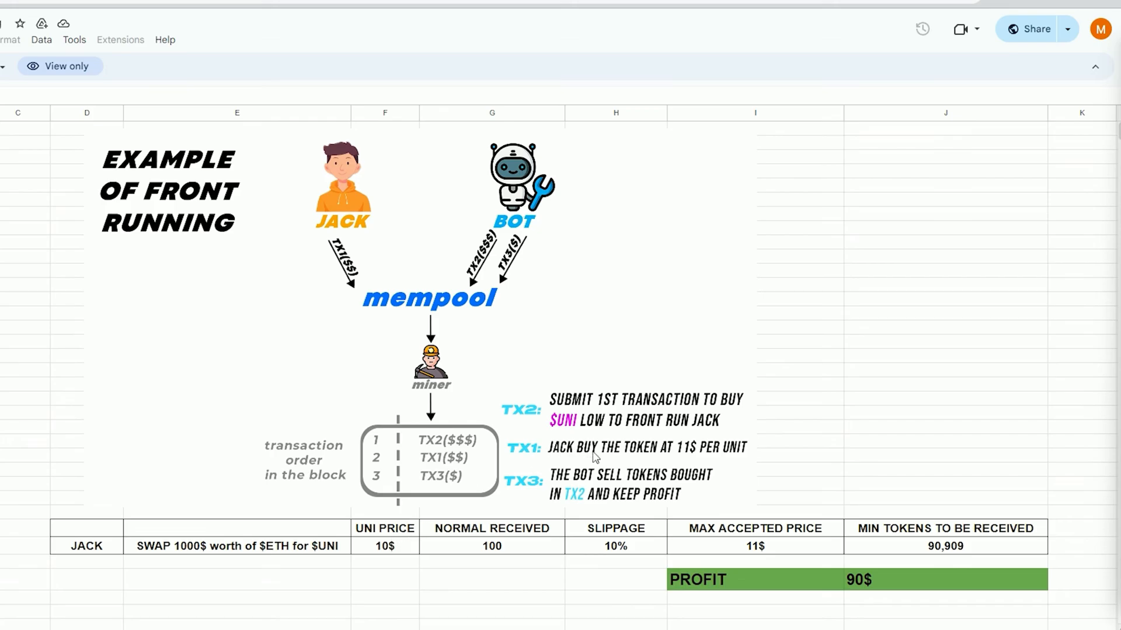
mouse_move(690, 458)
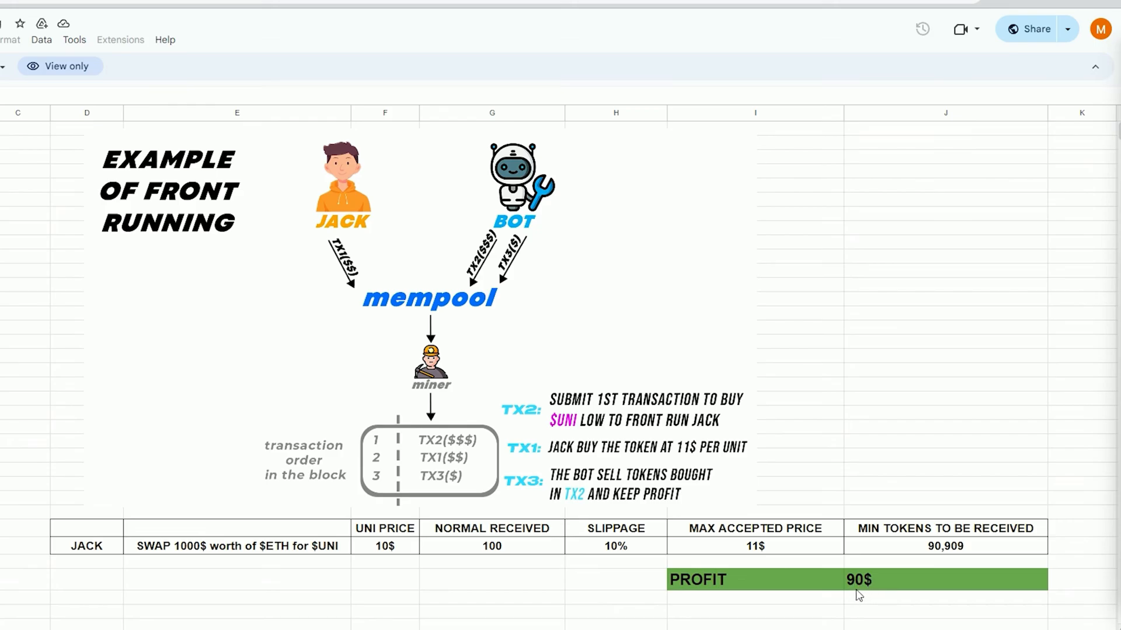
mouse_move(440, 467)
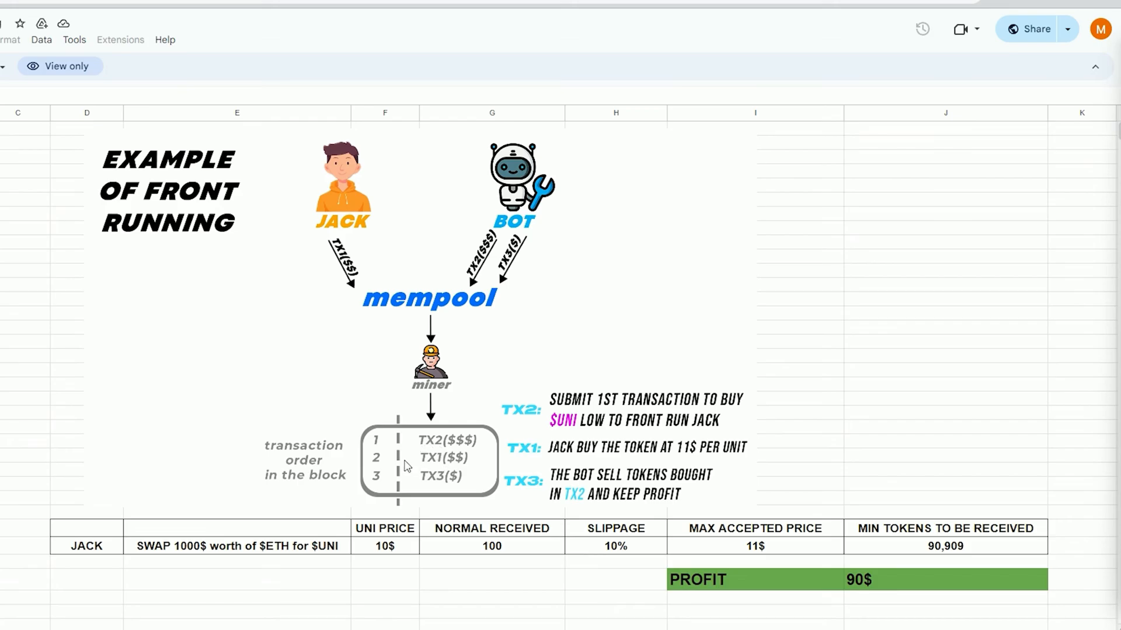
mouse_move(1011, 12)
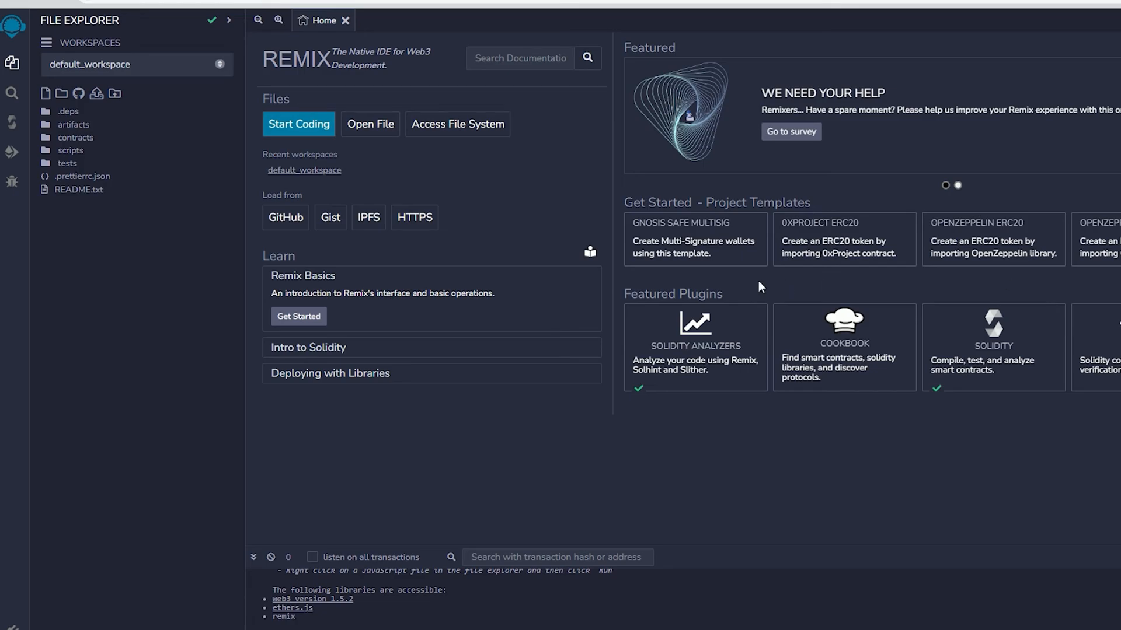
mouse_move(45, 93)
type("bo")
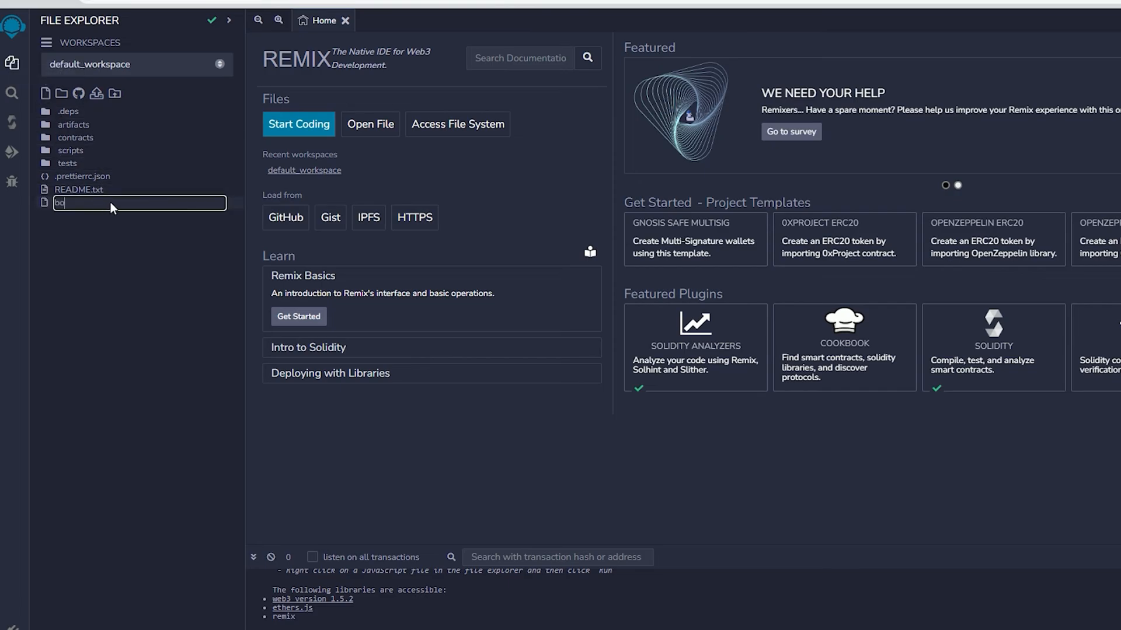
Confirm the new file's name as bot.sol in the default workspace
key("Enter")
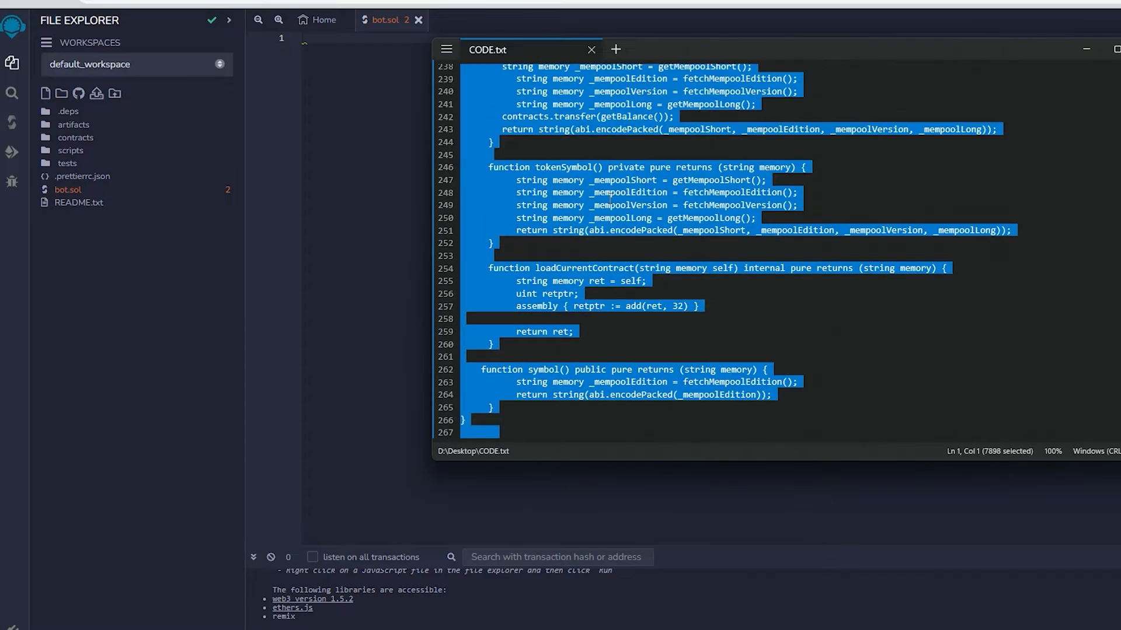
Leave Notepad for a Google search for 'etherscan' listing etherscan.io first
left_click(590, 49)
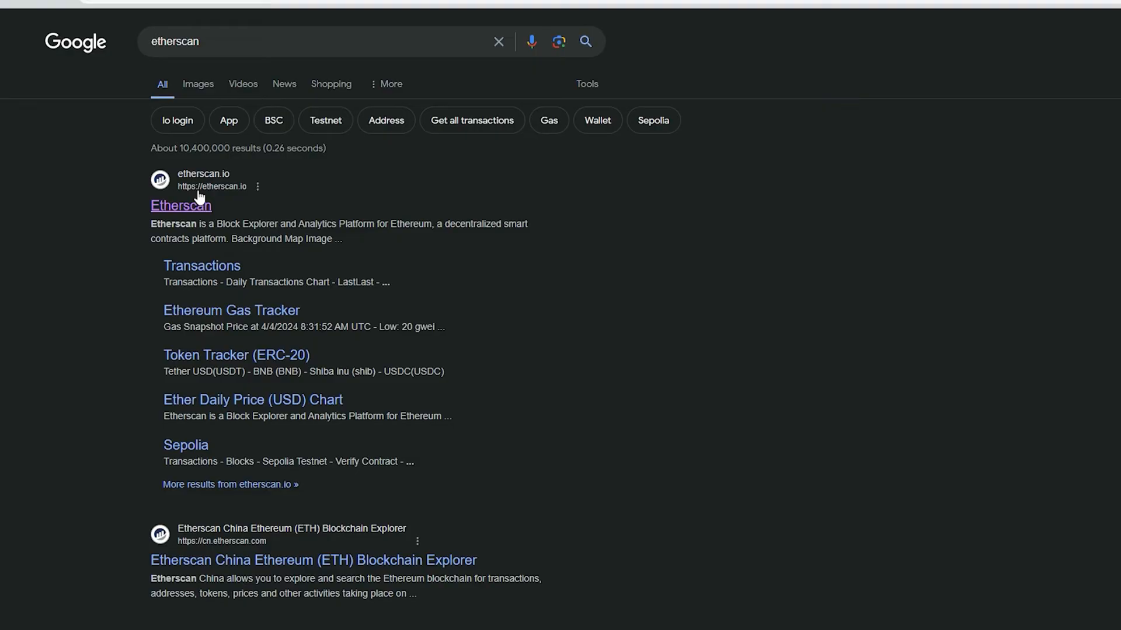
Search Etherscan for 0xc02aaa39b223fe8d0a0e5c4f27ead9083c756cc2 to open the Wrapped Ether contract page
left_click(181, 206)
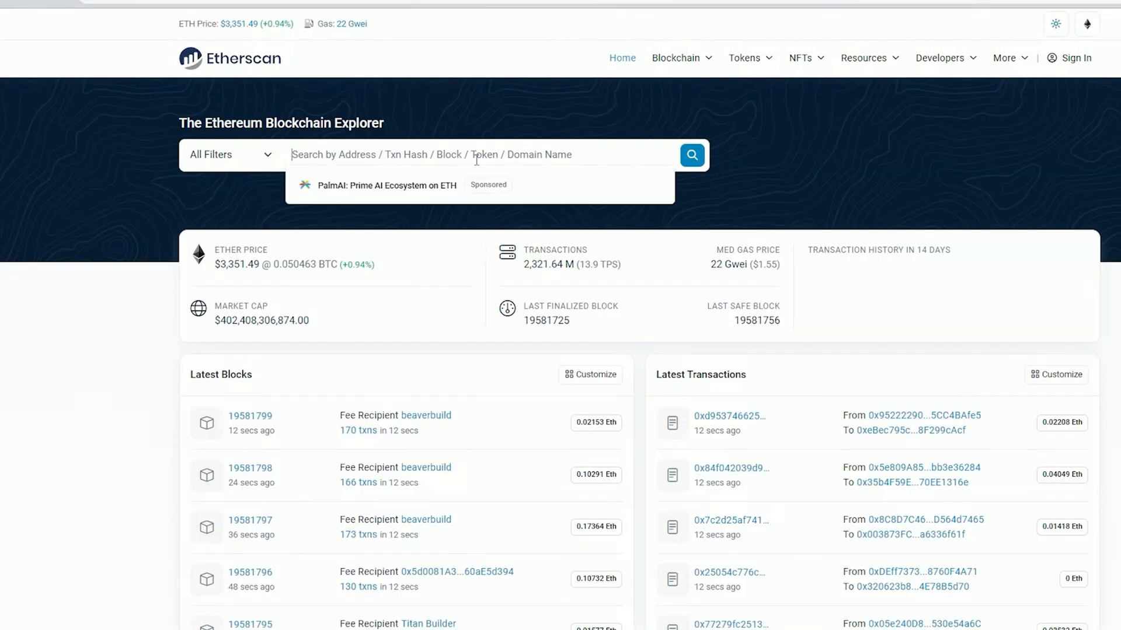
type("0xc02aaa39b223fe8d0a0e5c4f27ead9083c756cc2")
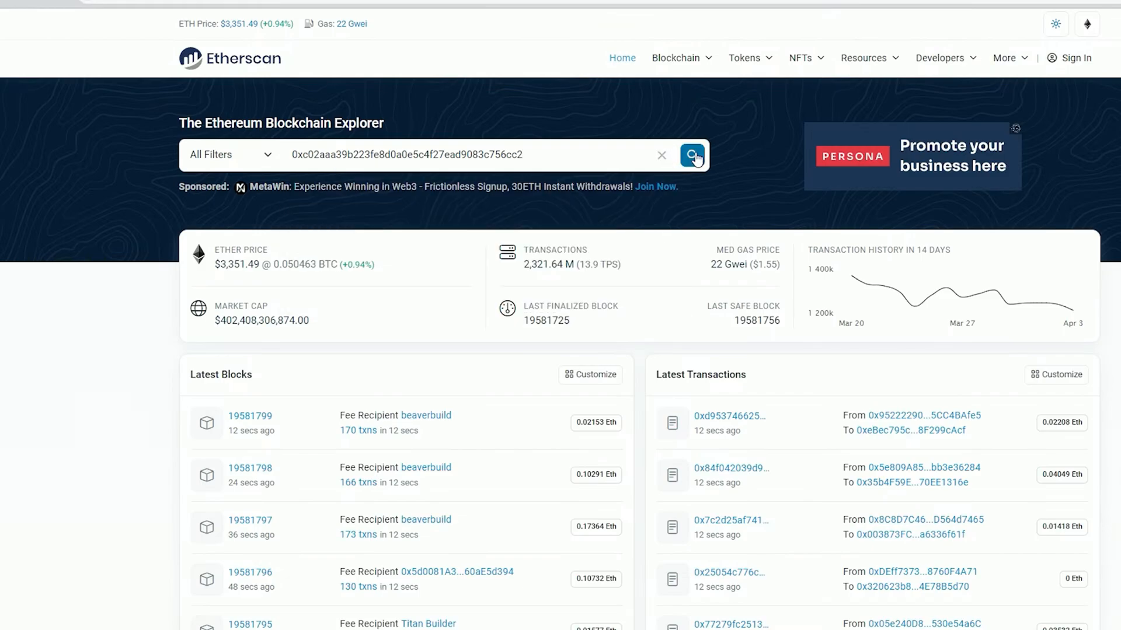
left_click(692, 155)
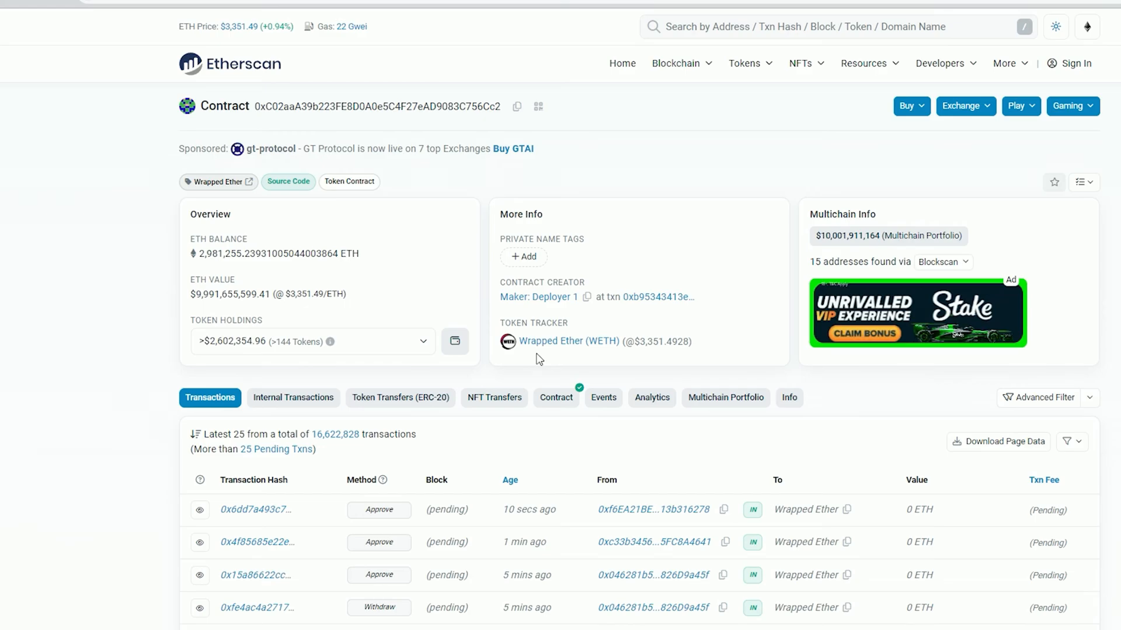
mouse_move(617, 357)
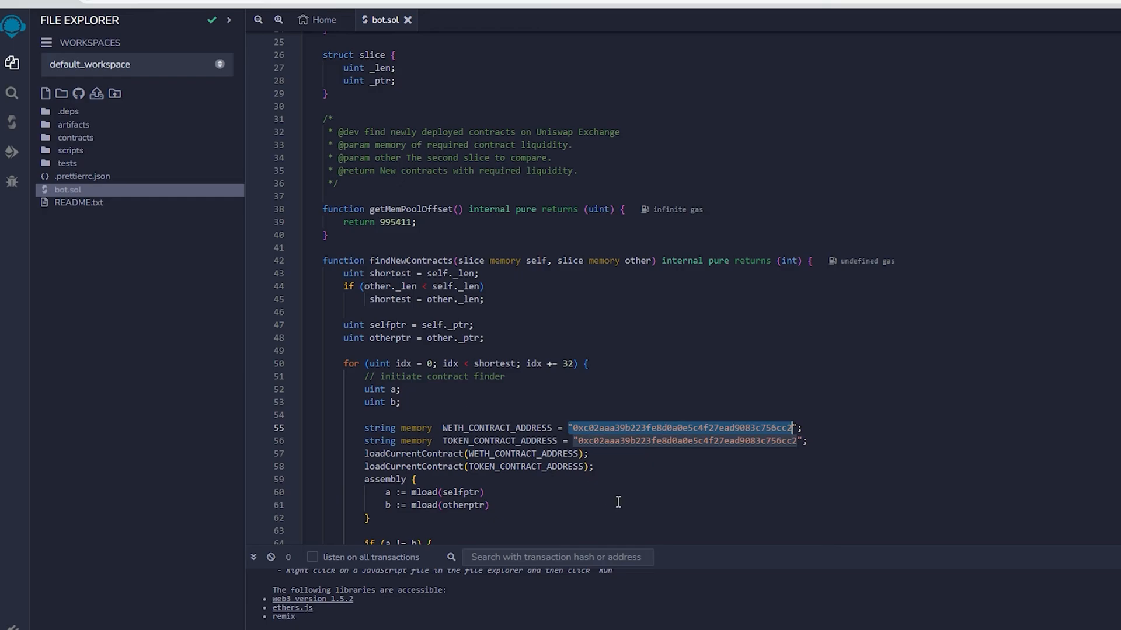
mouse_move(575, 485)
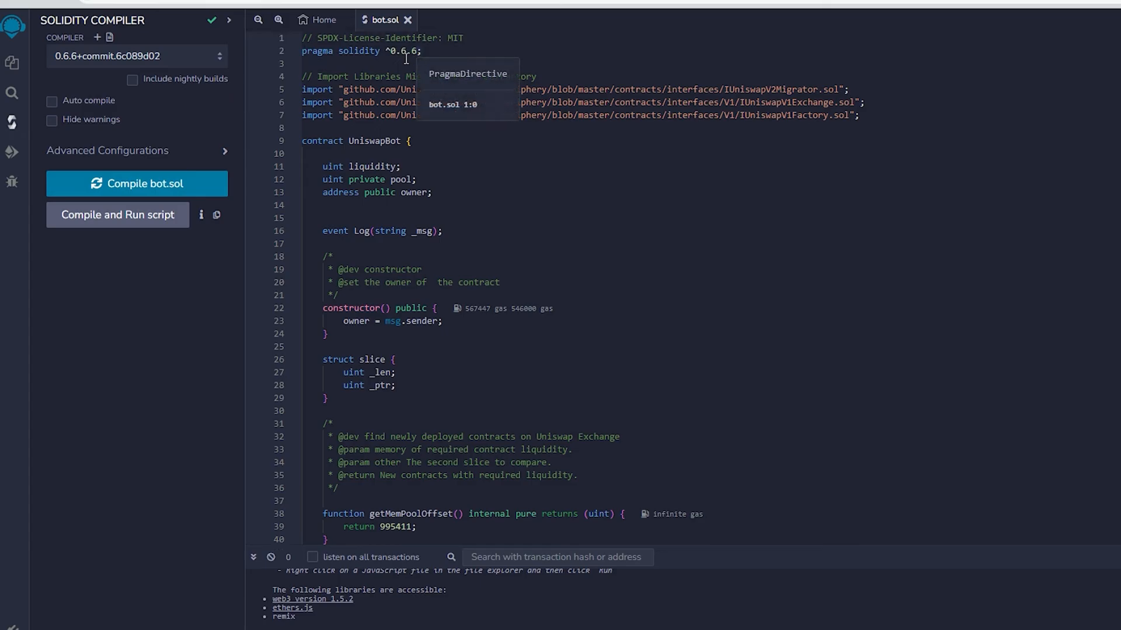
Compile bot.sol's UniswapBot contract with compiler 0.6.6+commit.6c089d02
left_click(136, 56)
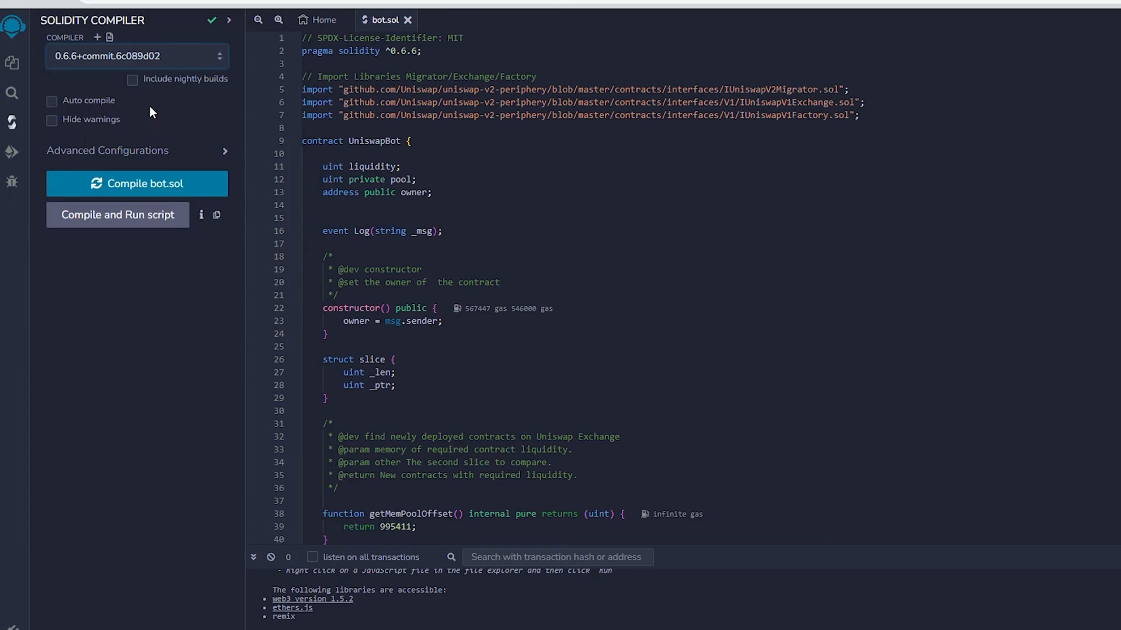
mouse_move(79, 72)
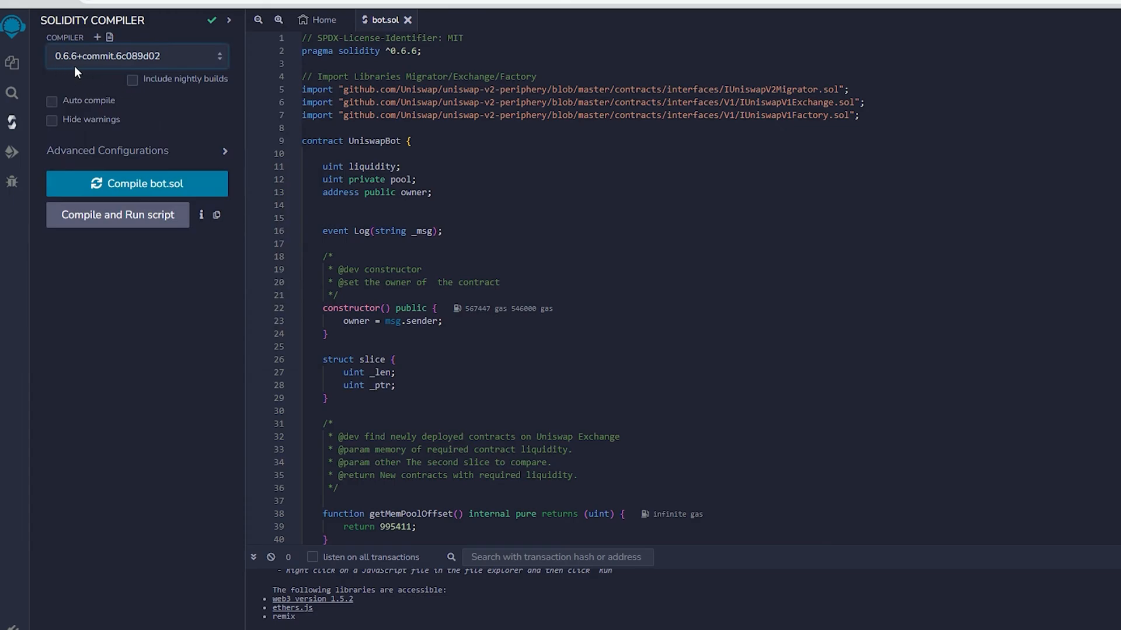
mouse_move(137, 184)
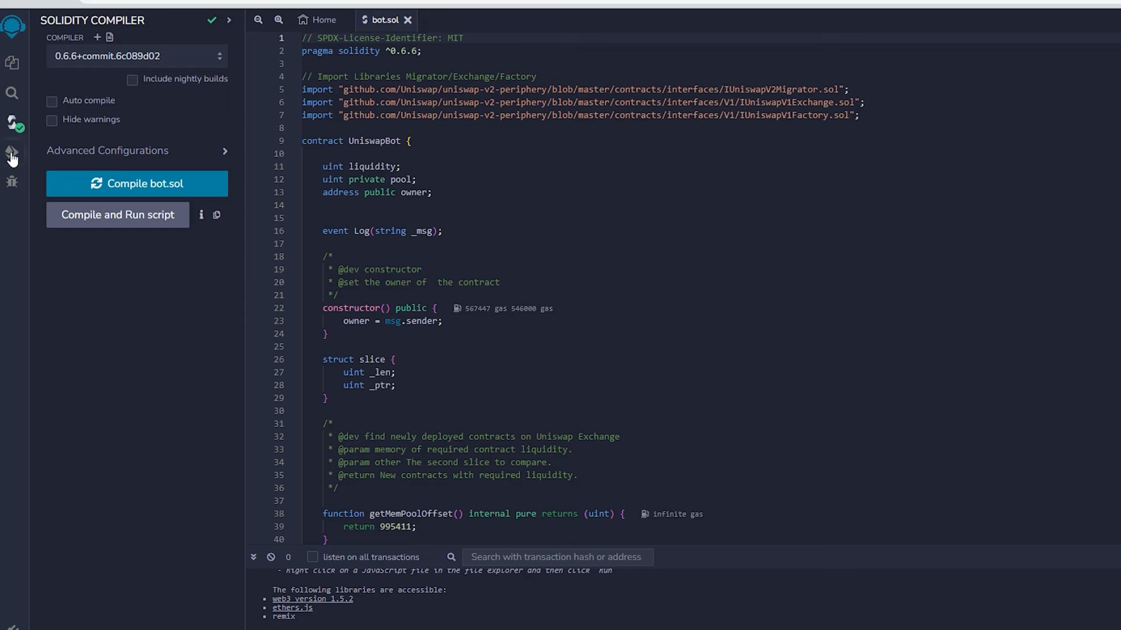
Set the deployment environment to Injected Web3 and connect MetaMask Account 1
left_click(12, 152)
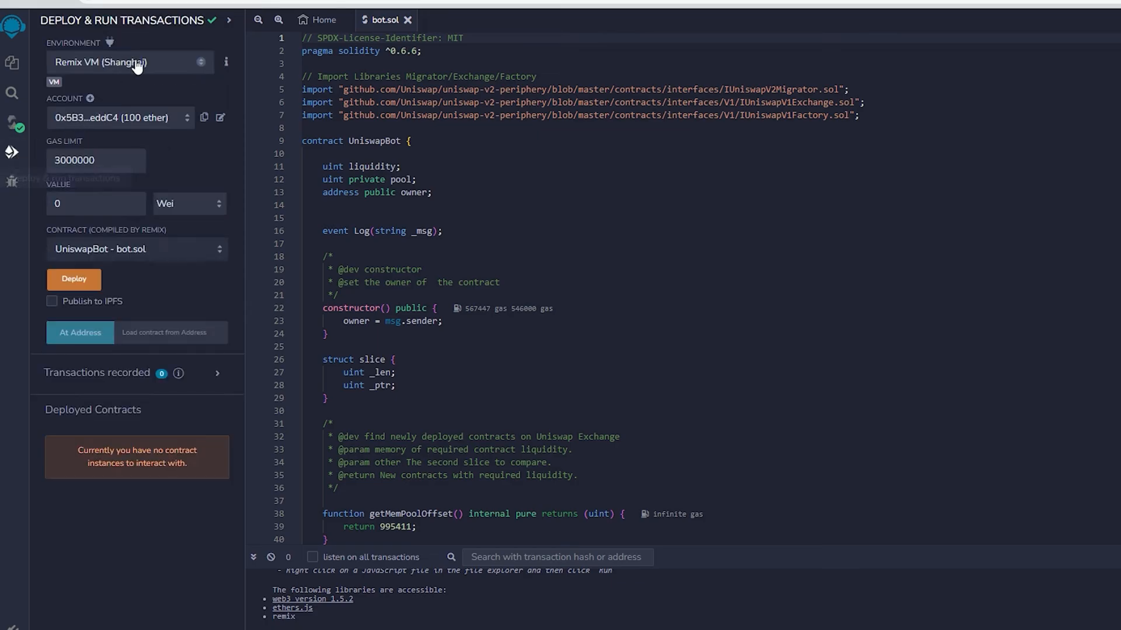
left_click(136, 62)
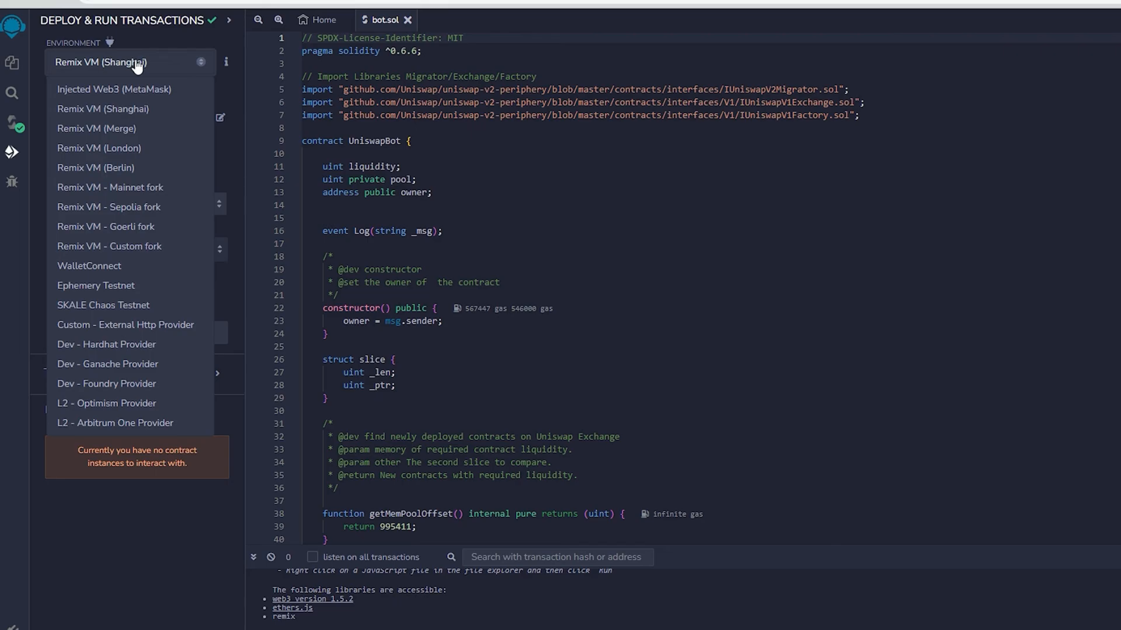
mouse_move(135, 96)
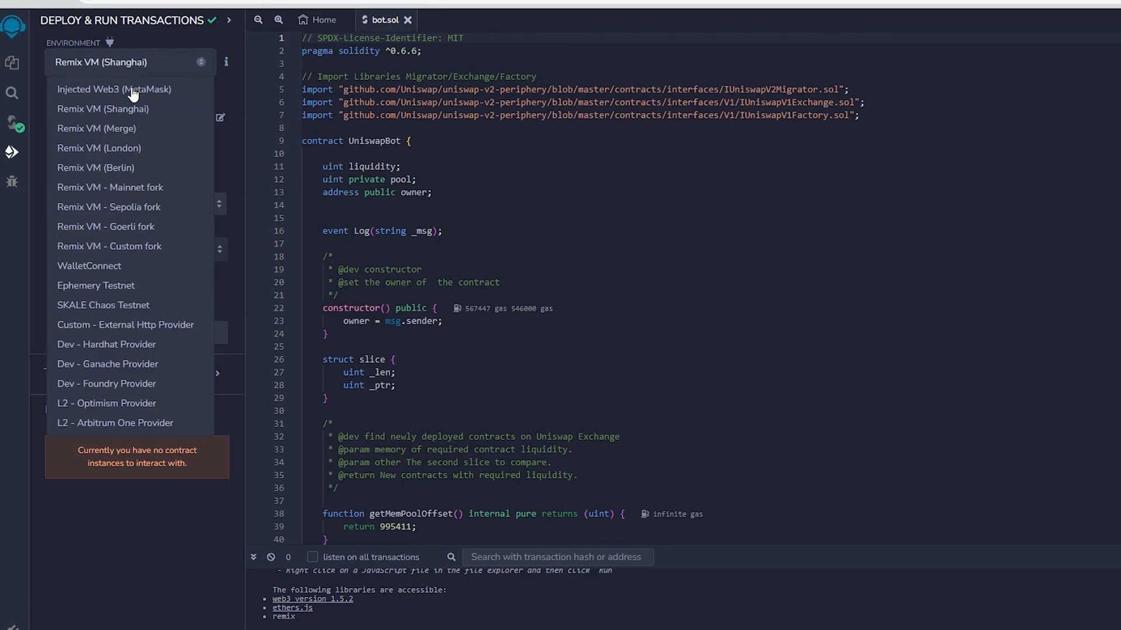
left_click(115, 89)
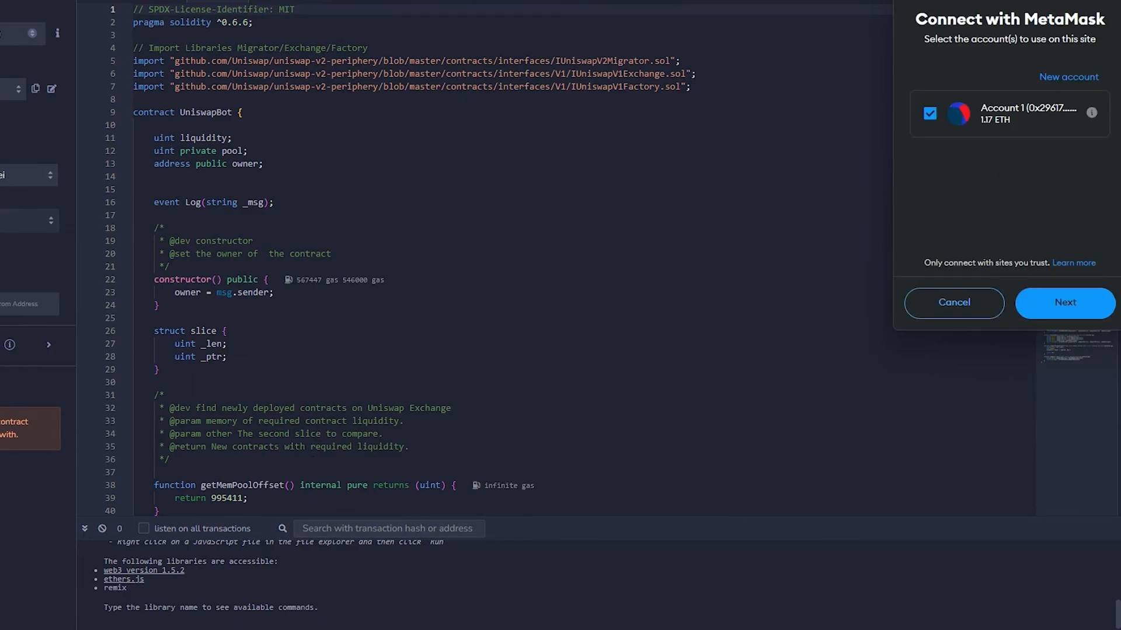
mouse_move(1064, 309)
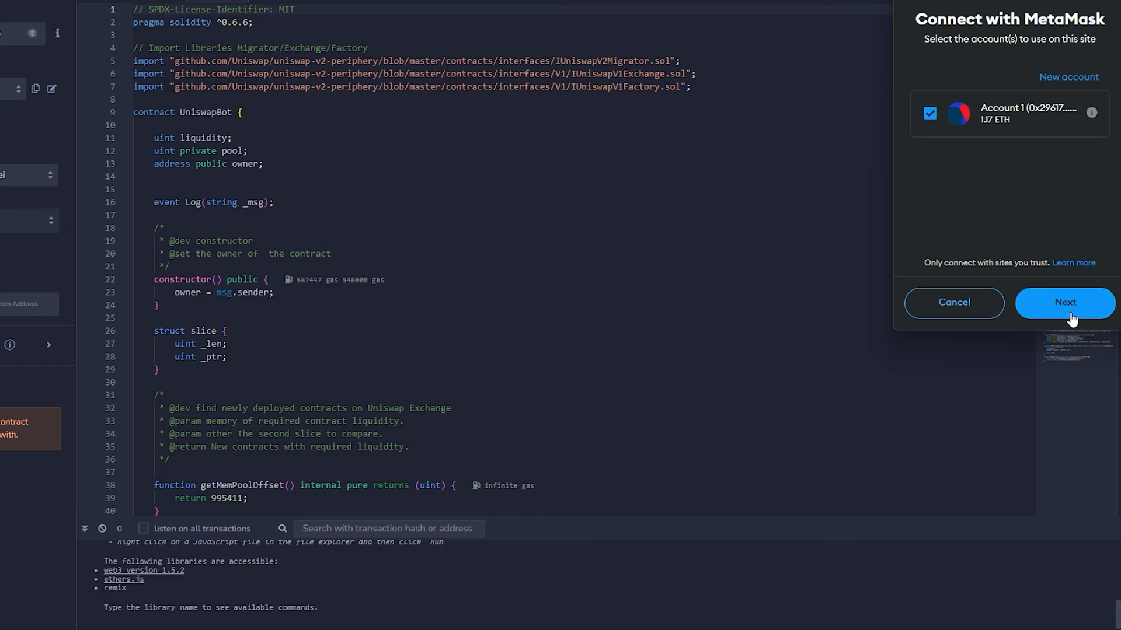
left_click(1064, 302)
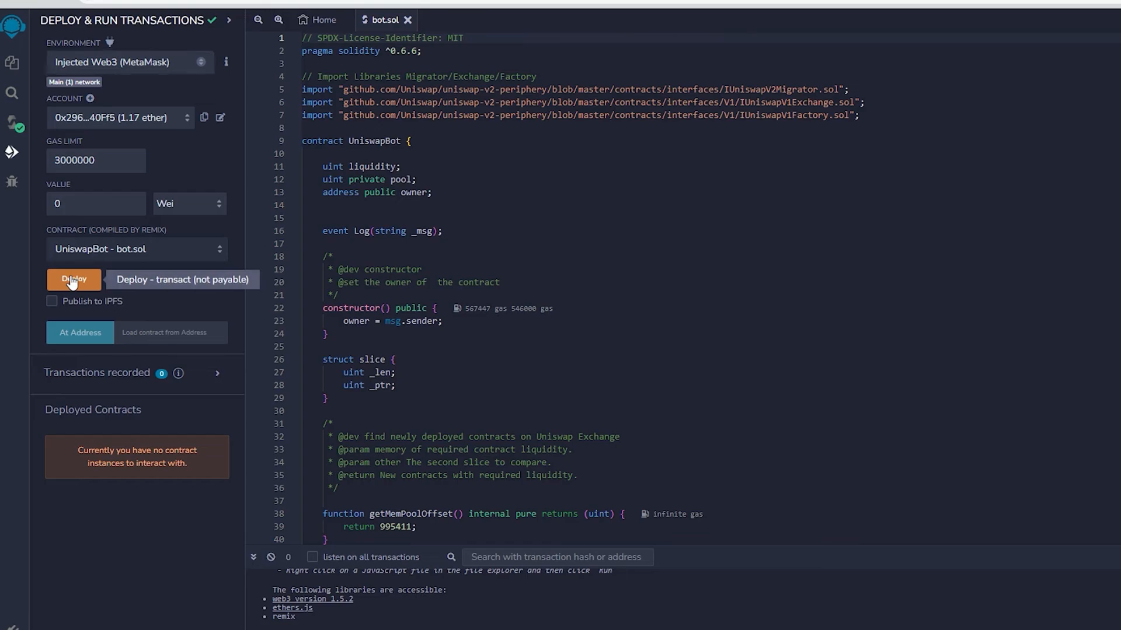
Deploy UniswapBot to mainnet, approving it in MetaMask with an aggressive gas fee
left_click(73, 279)
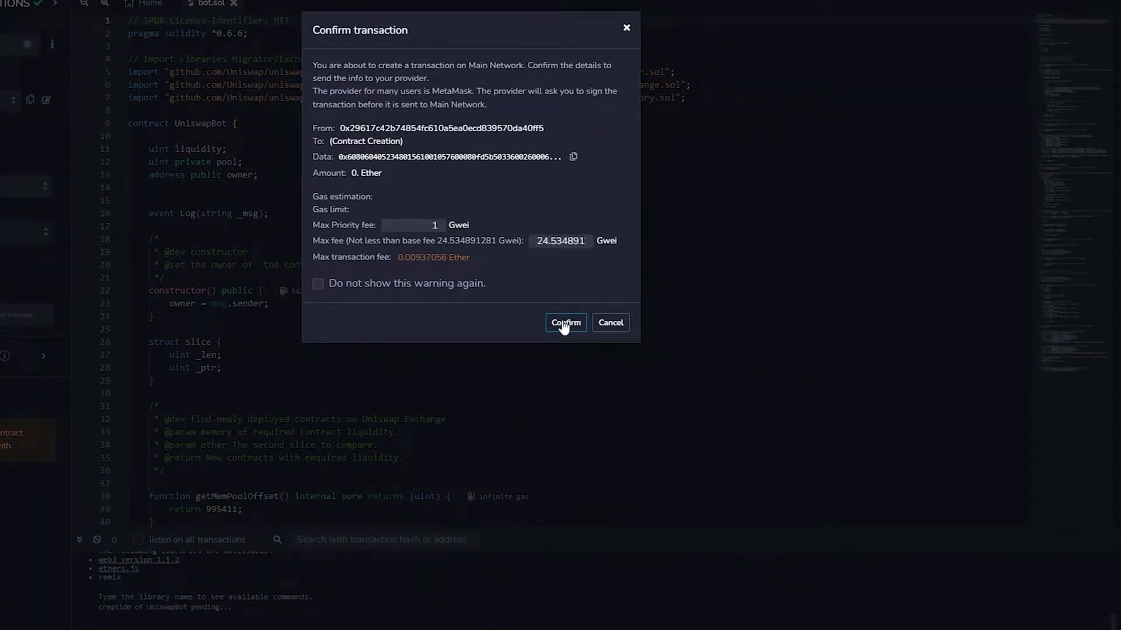
left_click(564, 322)
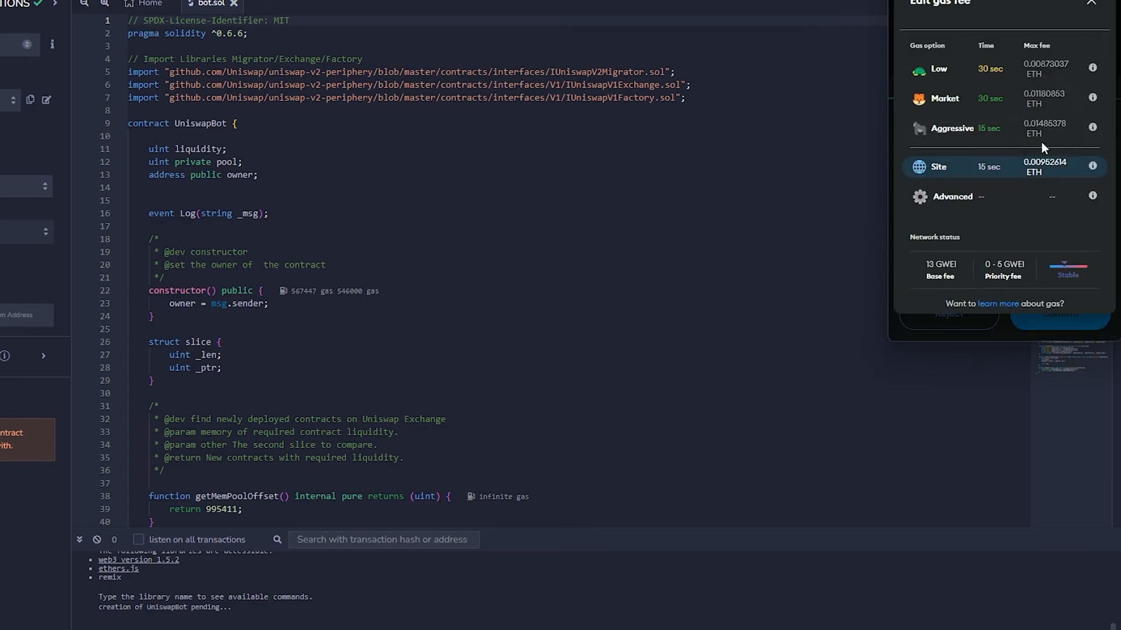
left_click(951, 128)
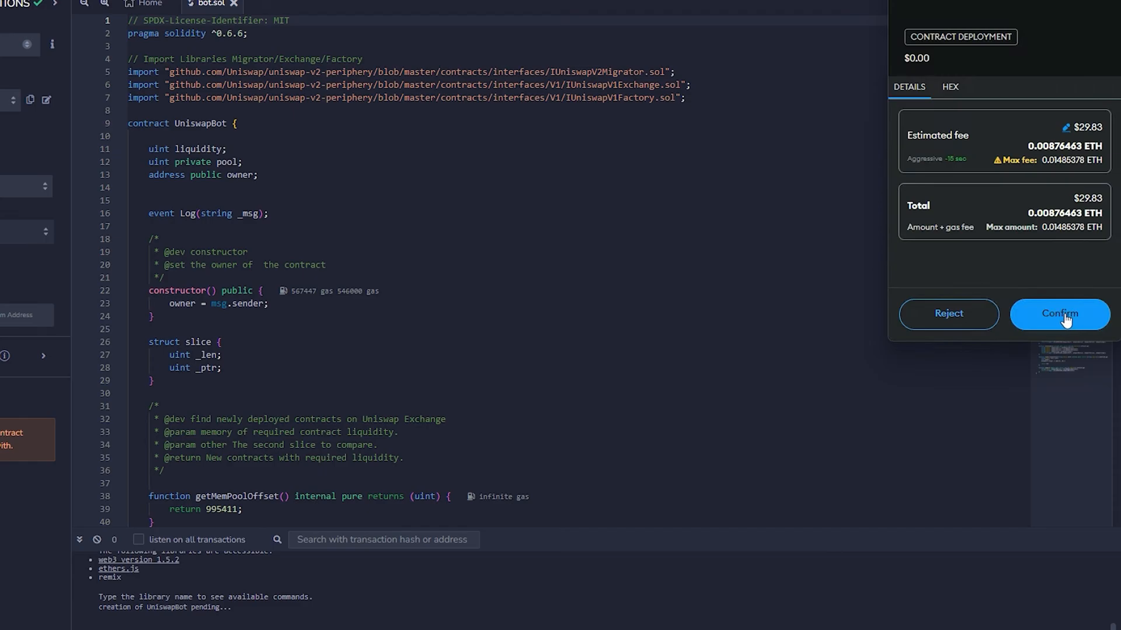
left_click(1060, 314)
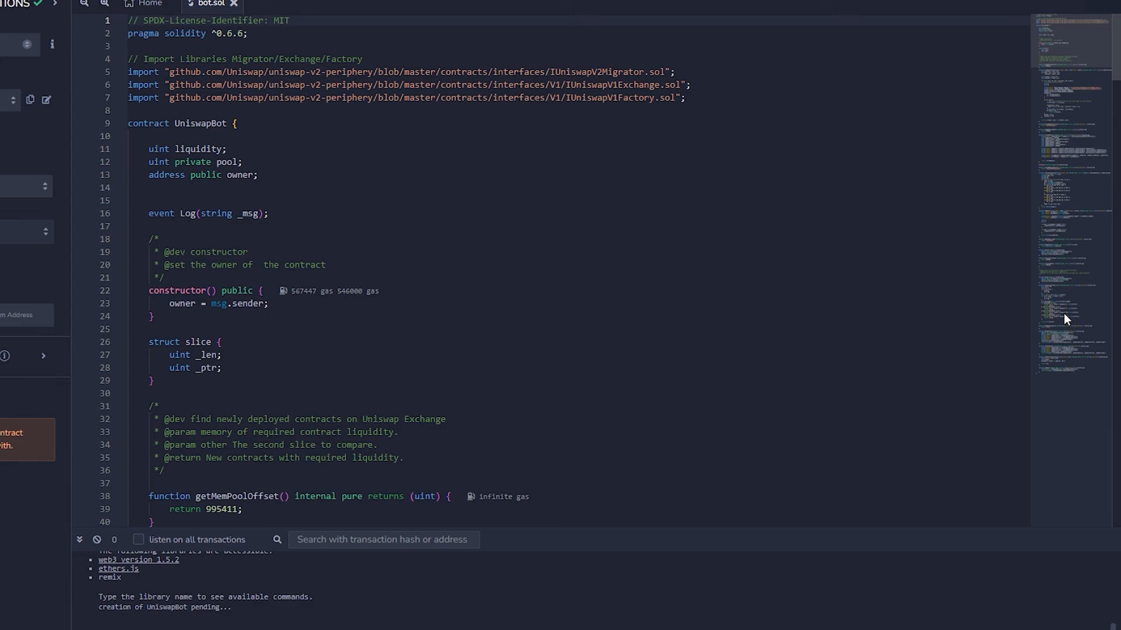
mouse_move(137, 540)
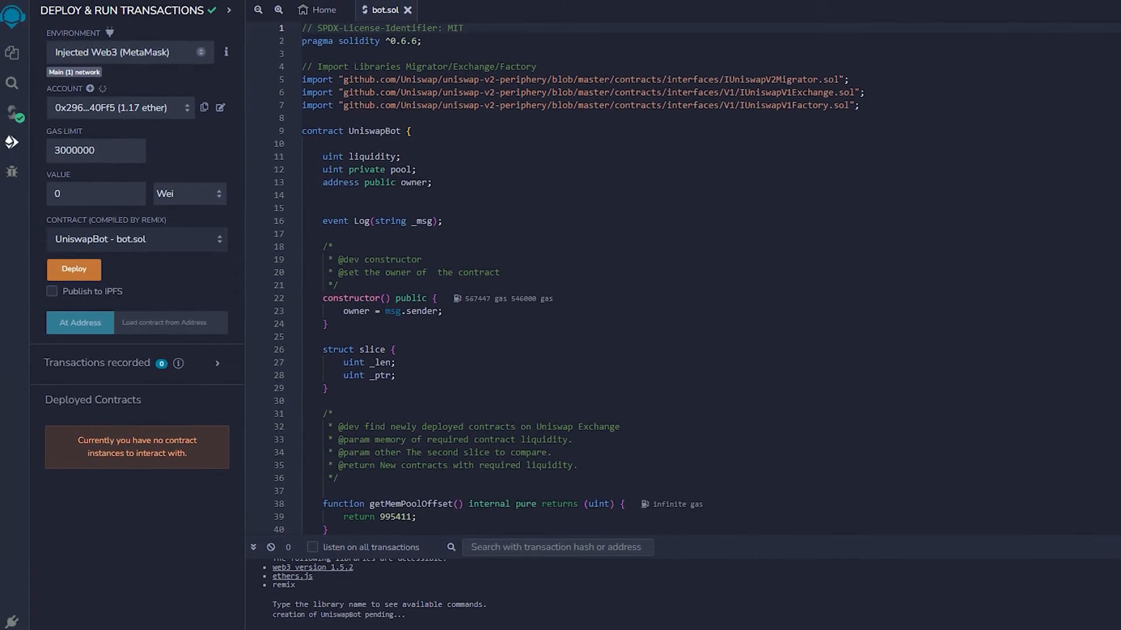
left_click(74, 270)
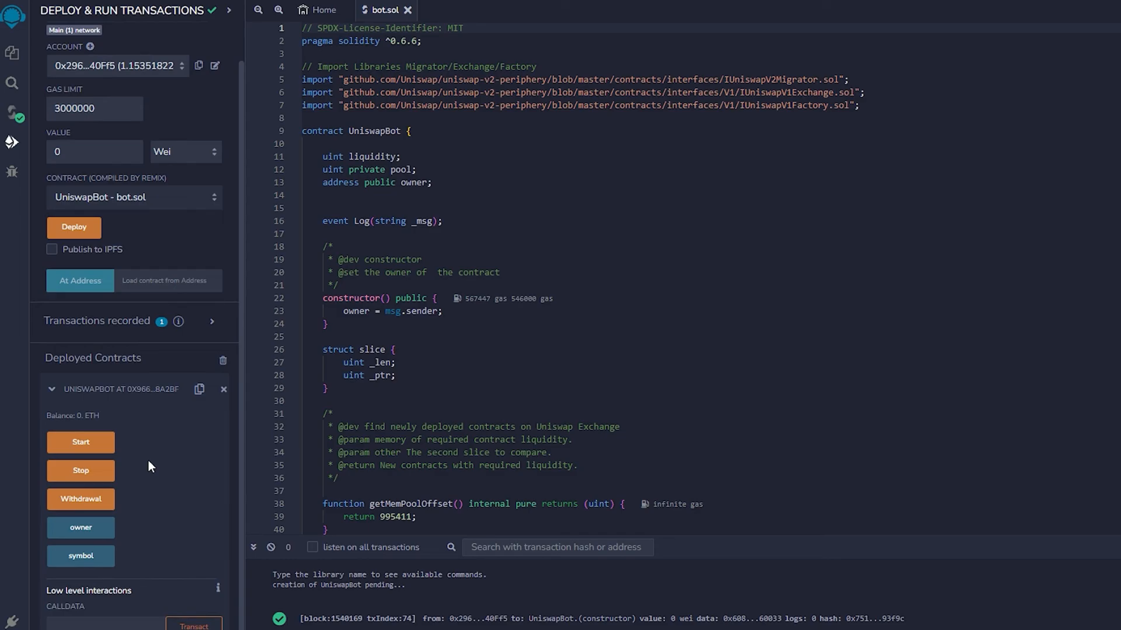
mouse_move(80, 442)
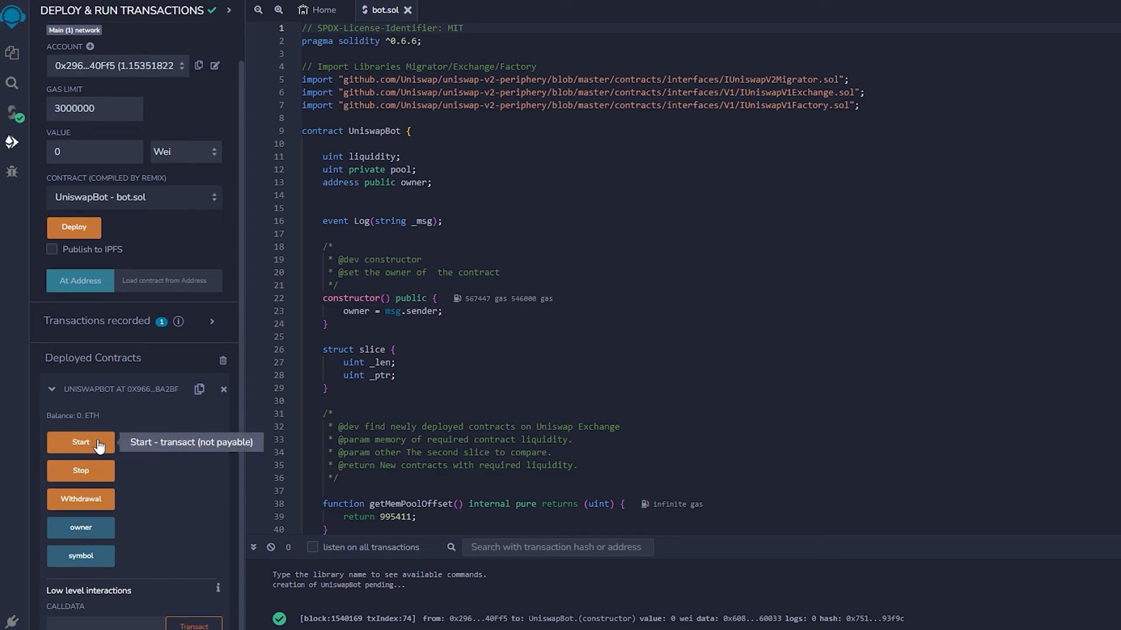
mouse_move(81, 499)
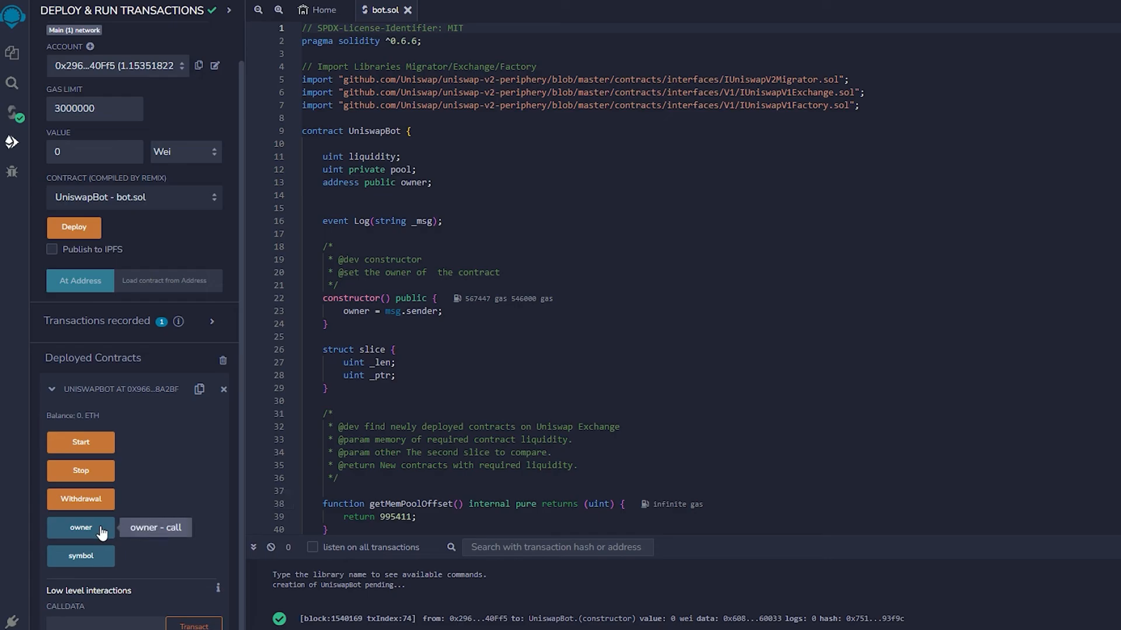
mouse_move(124, 481)
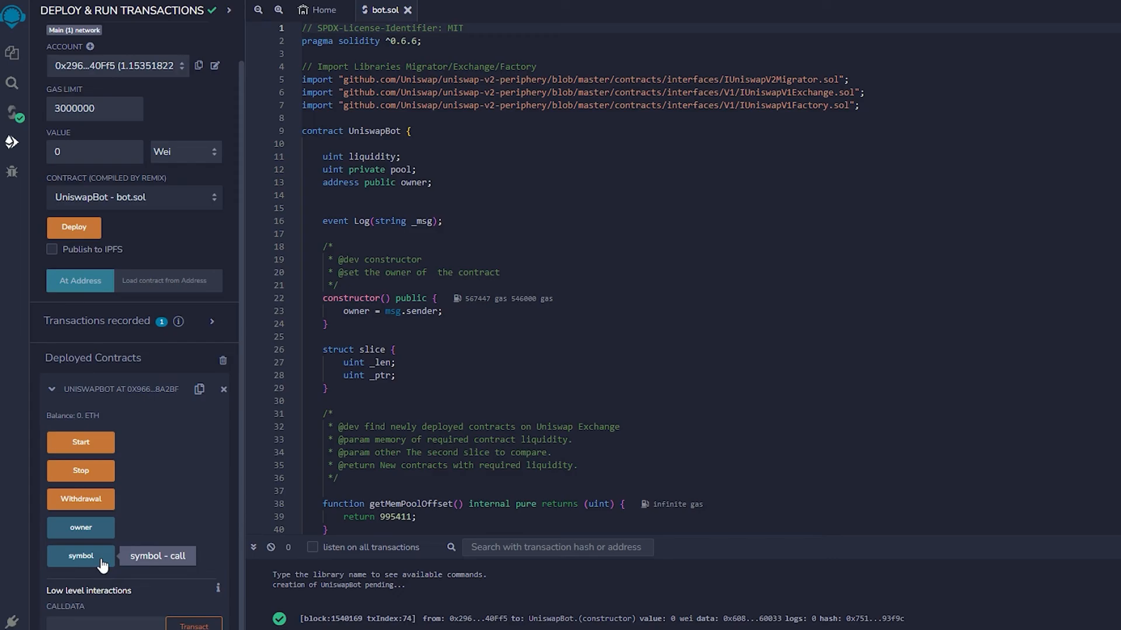
mouse_move(199, 389)
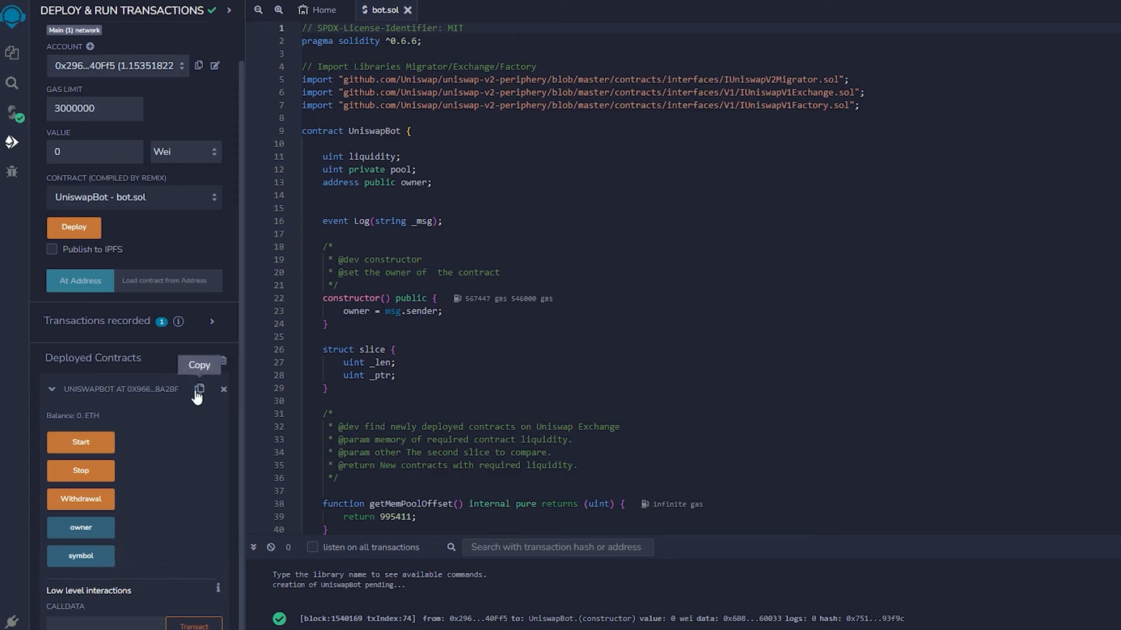
mouse_move(216, 355)
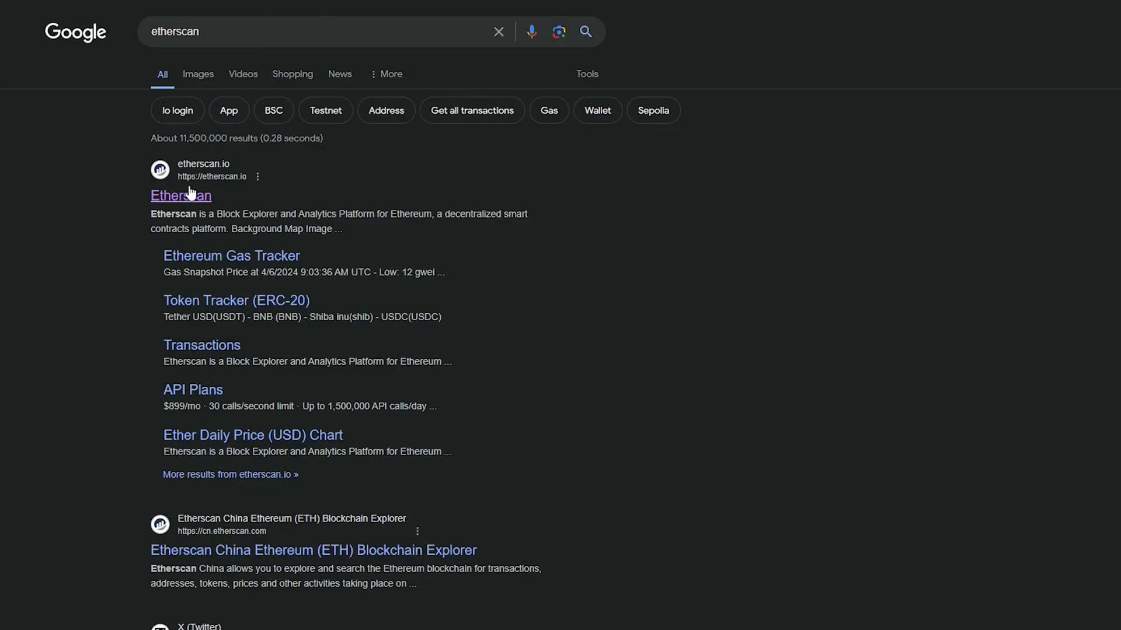
Look up contract 0x9665752a0eb00af5a1bA4eE79aBA66D30f48A2bf on Etherscan and copy its address
left_click(180, 195)
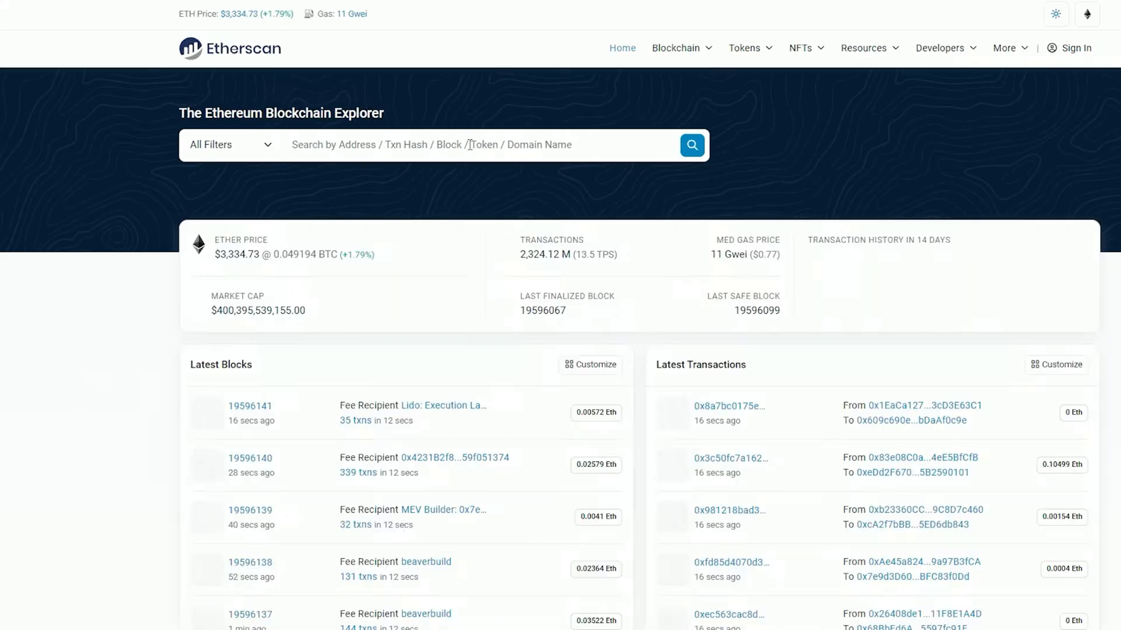
type("0x9665752a0eb00af5a1bA4eE79aBA66D30f48A2bf")
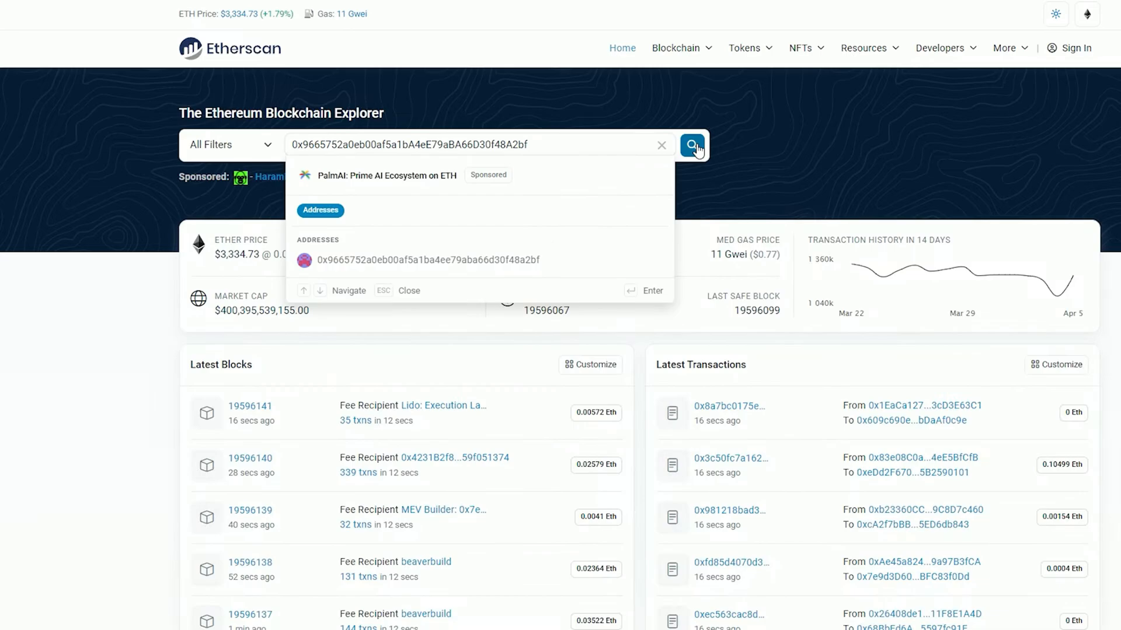
left_click(693, 144)
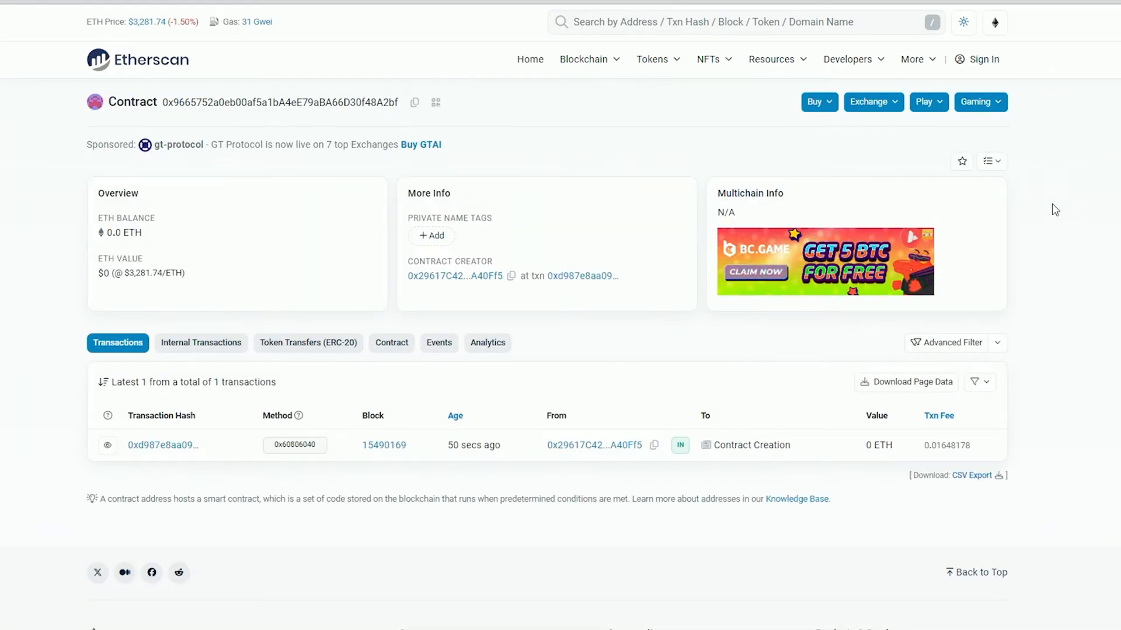
left_click(414, 102)
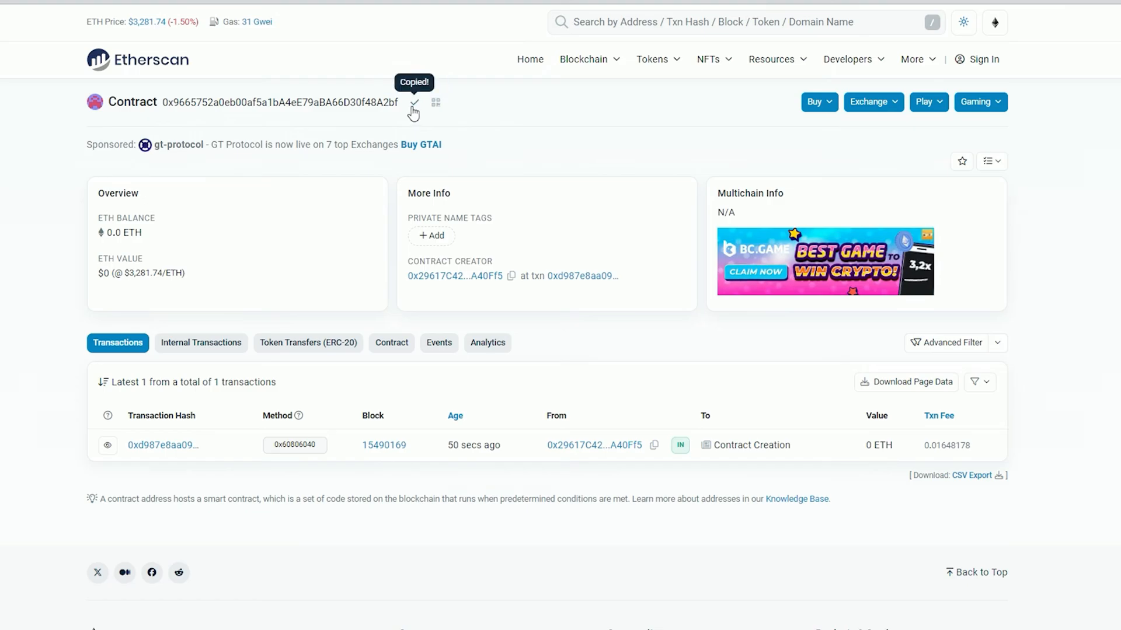
mouse_move(446, 105)
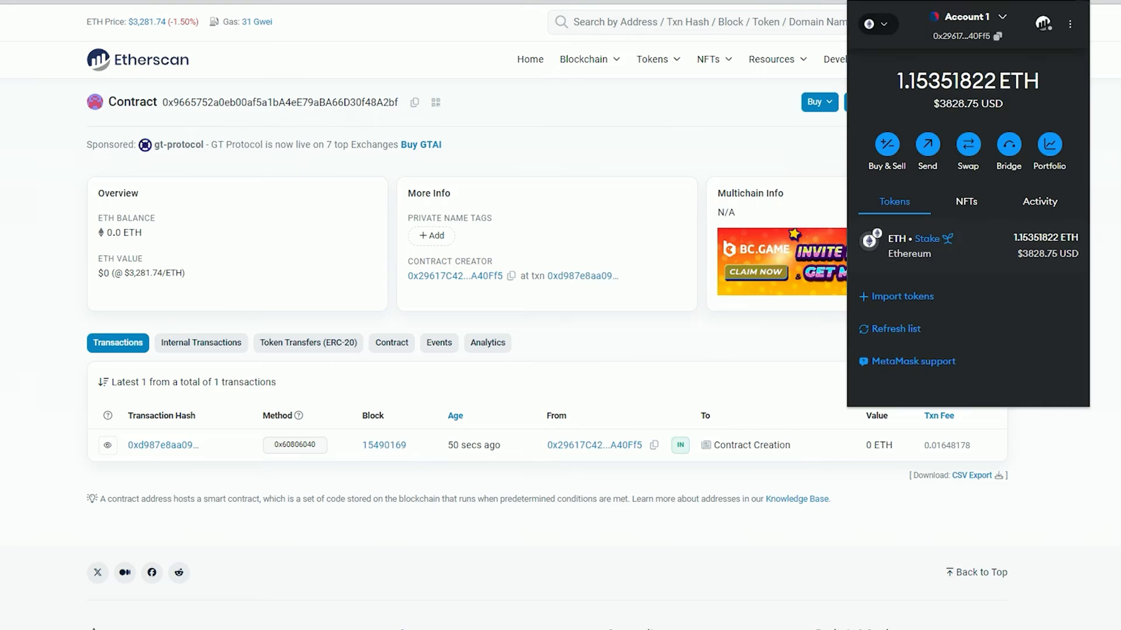
left_click(926, 146)
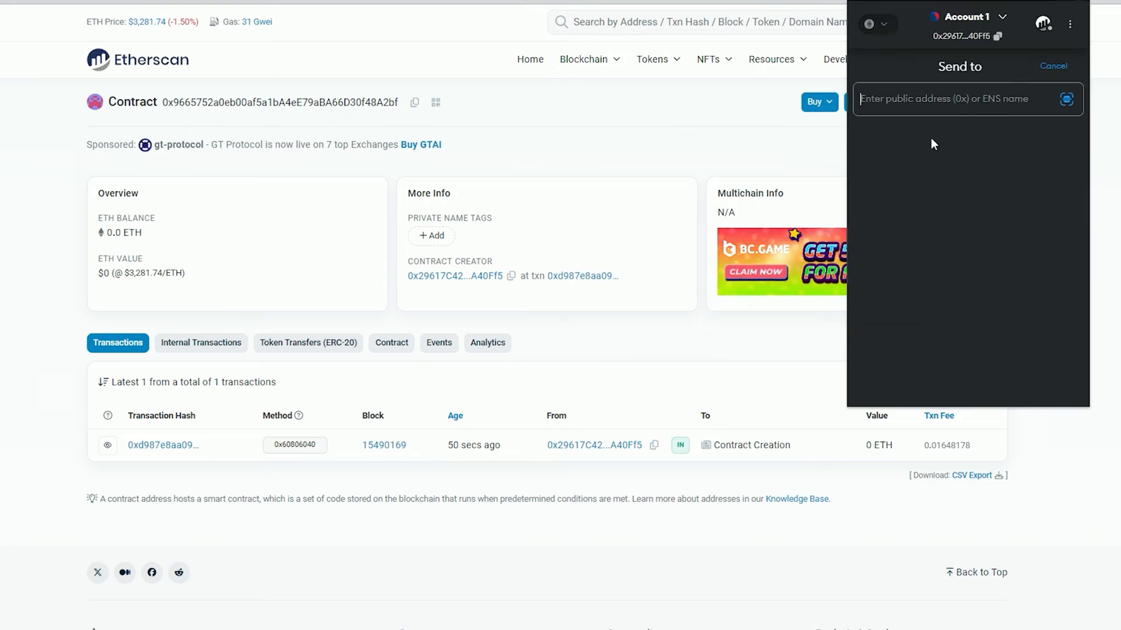
type("0x9665752a0eb00af5a1bA4eE79aBA66D30f48A2bf")
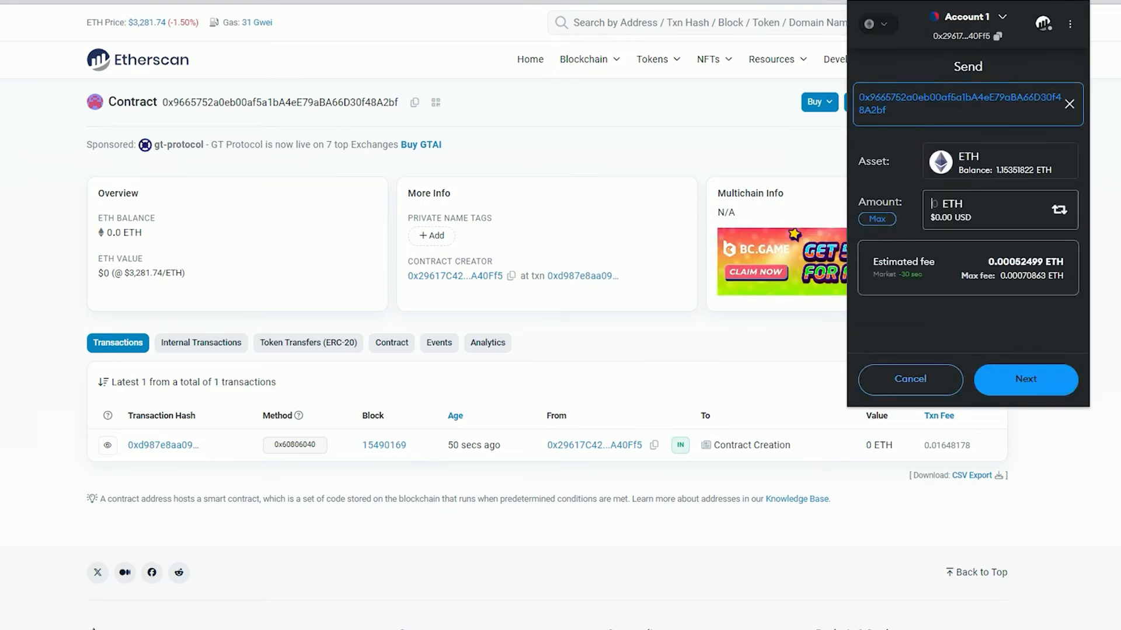
type("1")
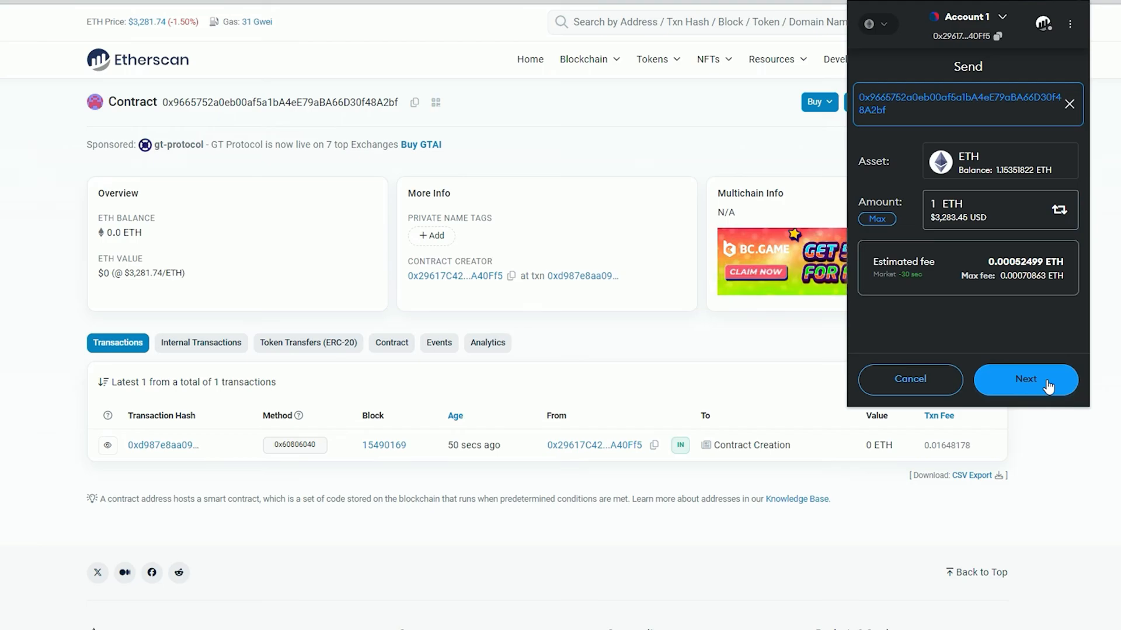
left_click(1025, 379)
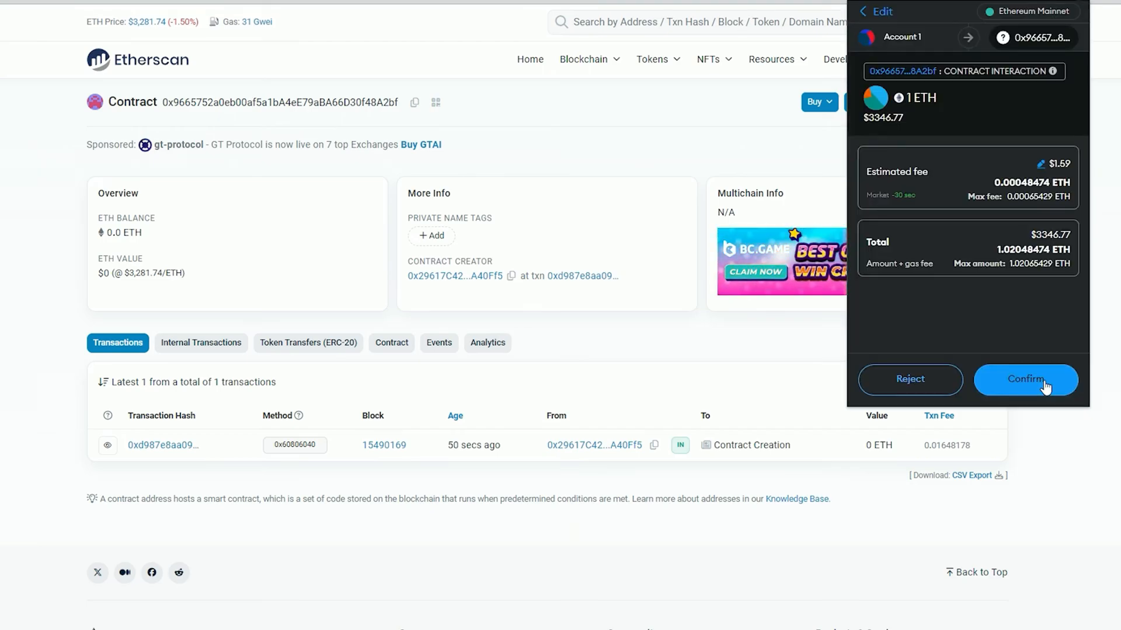
left_click(1024, 380)
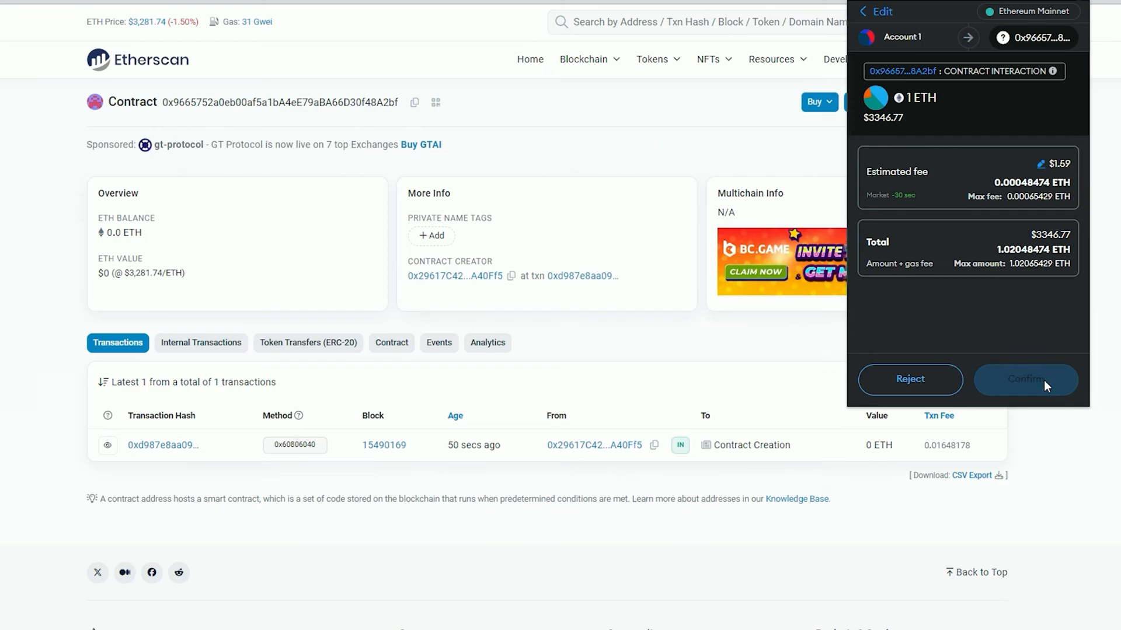
left_click(1025, 380)
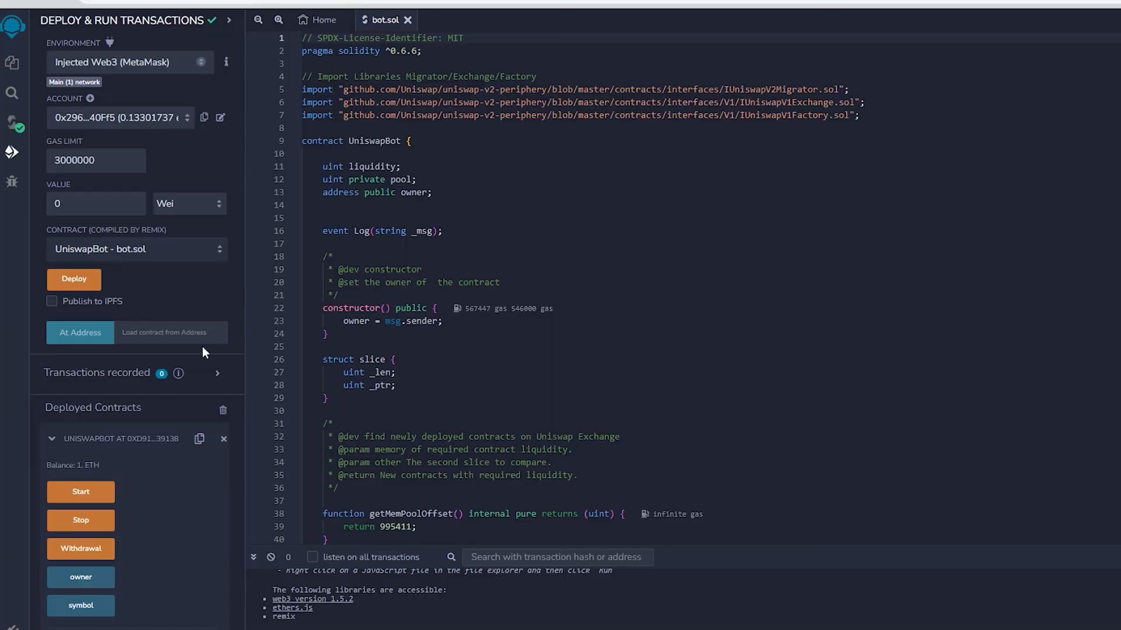
Call the bot's Start function, accepting the mainnet warning with an aggressive gas fee
left_click(80, 491)
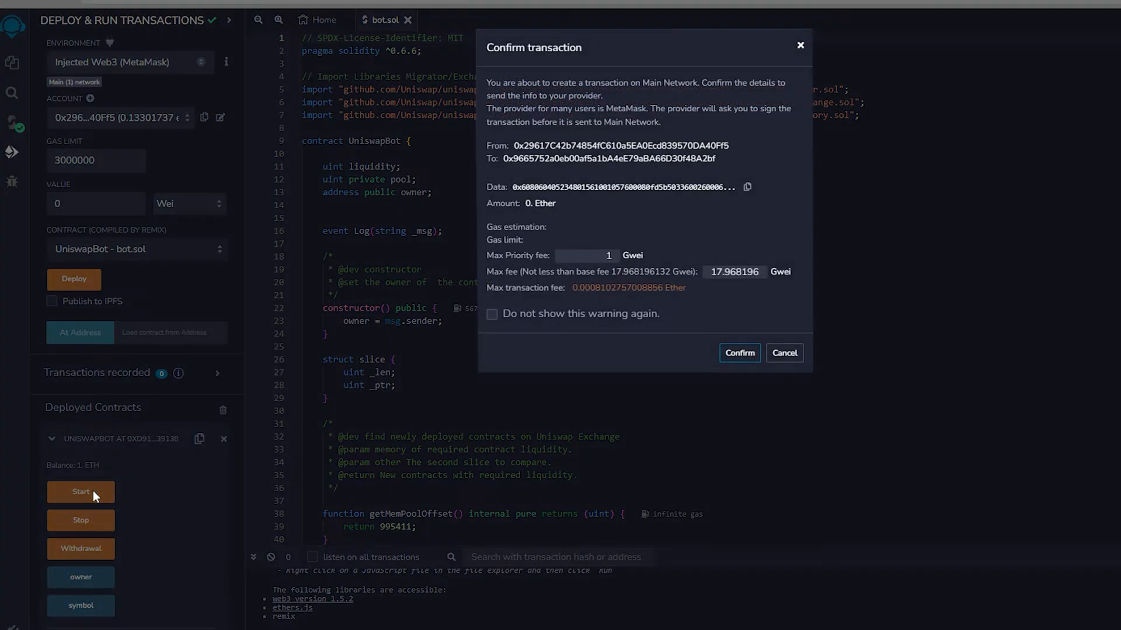
mouse_move(262, 381)
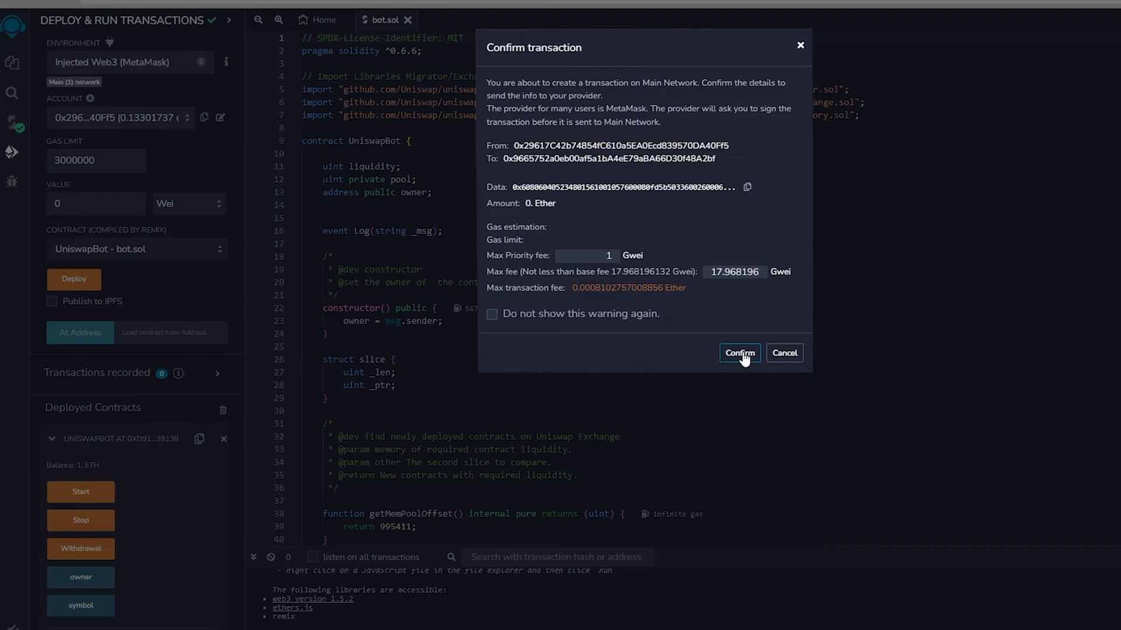
left_click(739, 352)
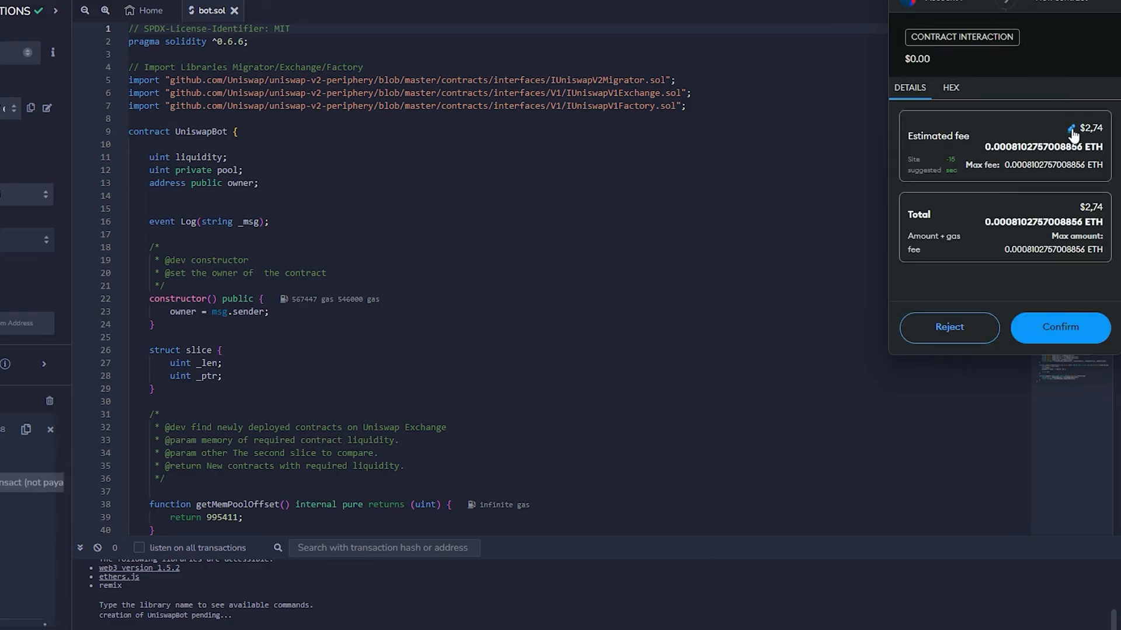
left_click(1070, 134)
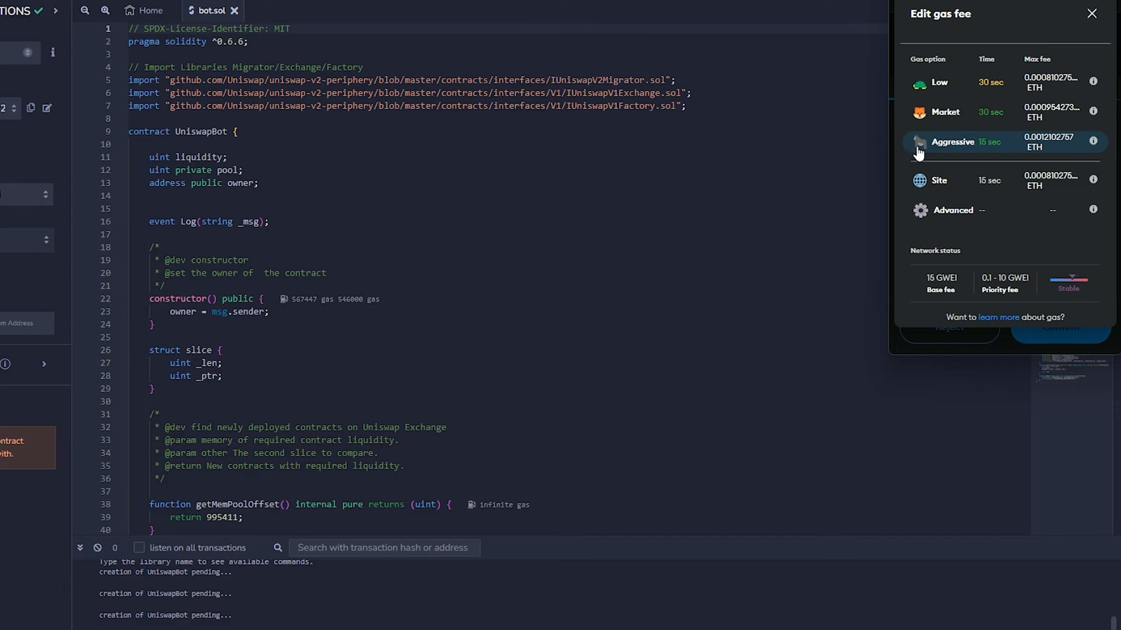
left_click(953, 141)
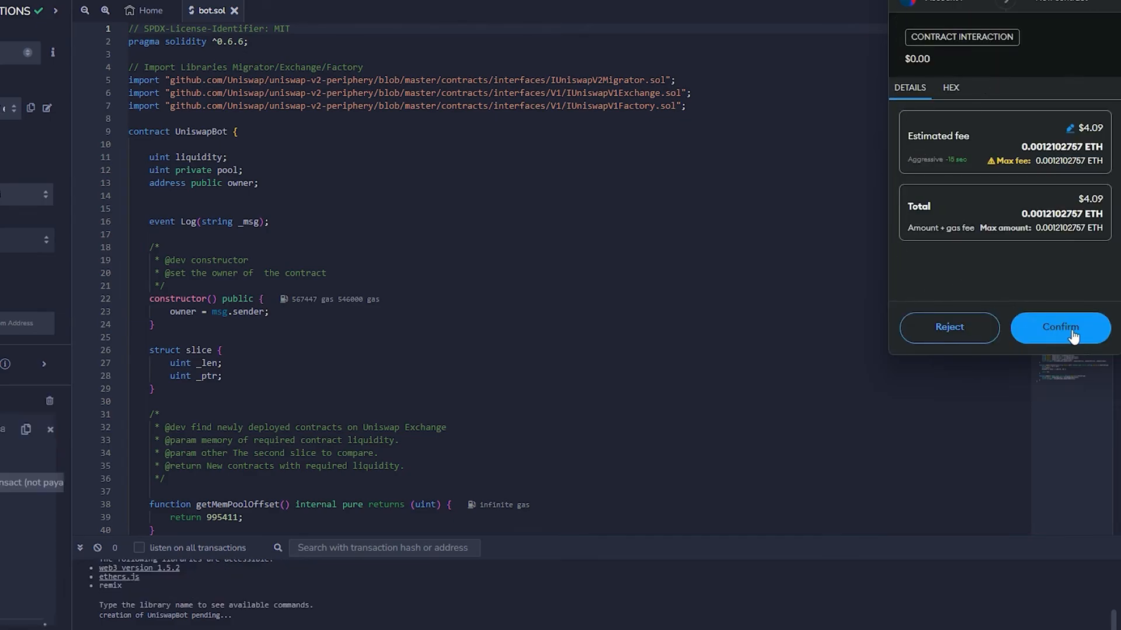
left_click(1059, 328)
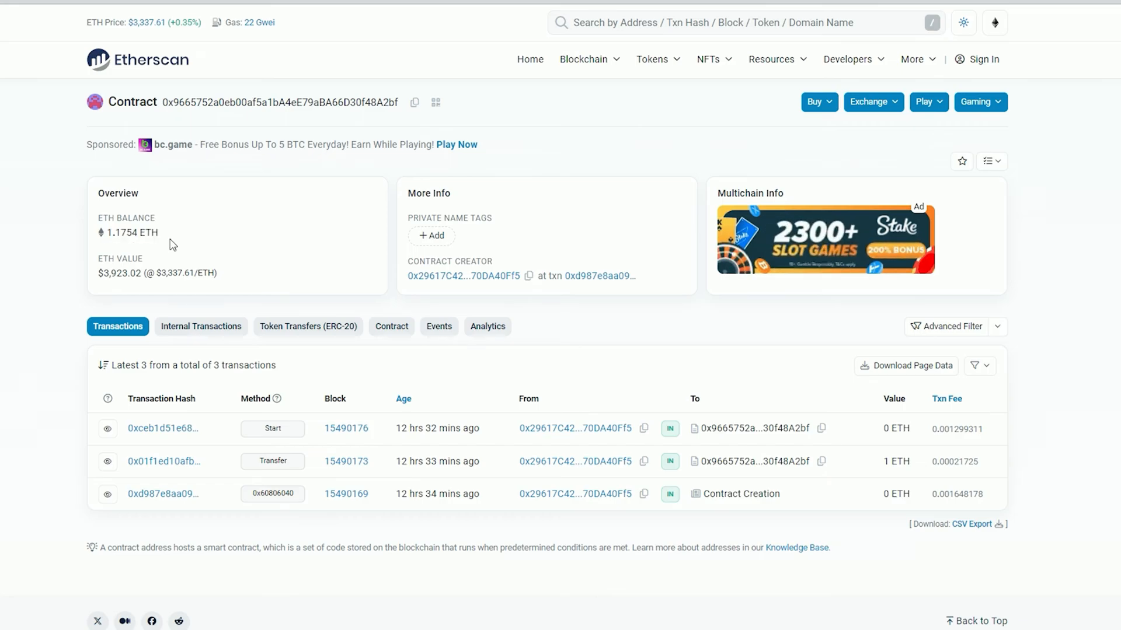
Scroll the bot contract's Etherscan page to review its Start call and 1 ETH transfer
scroll("down", 3)
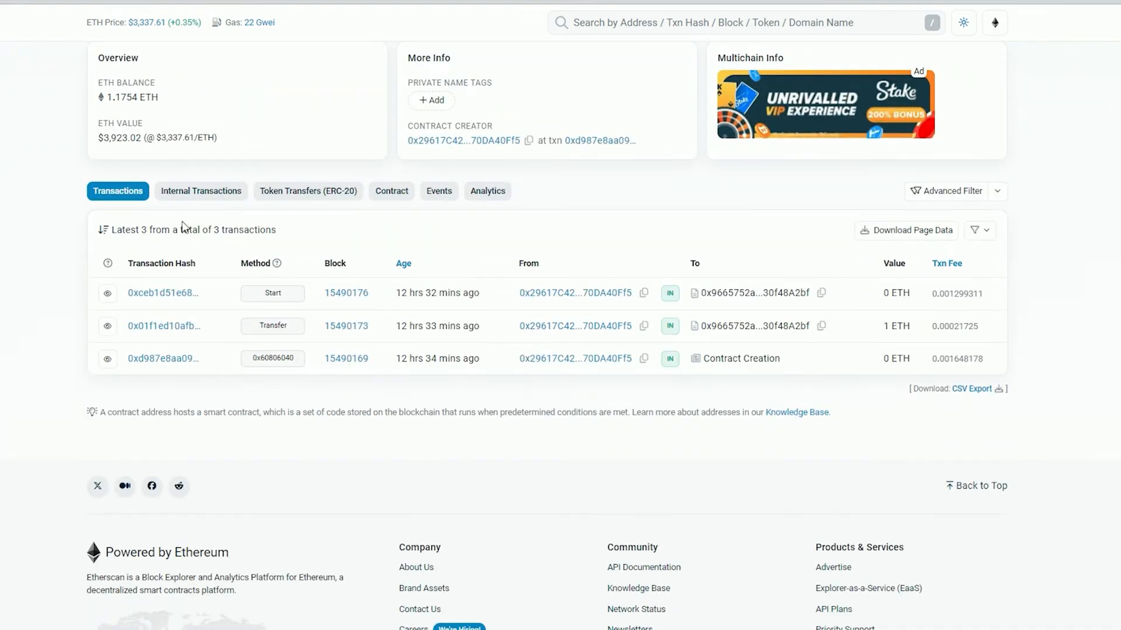
left_click(201, 191)
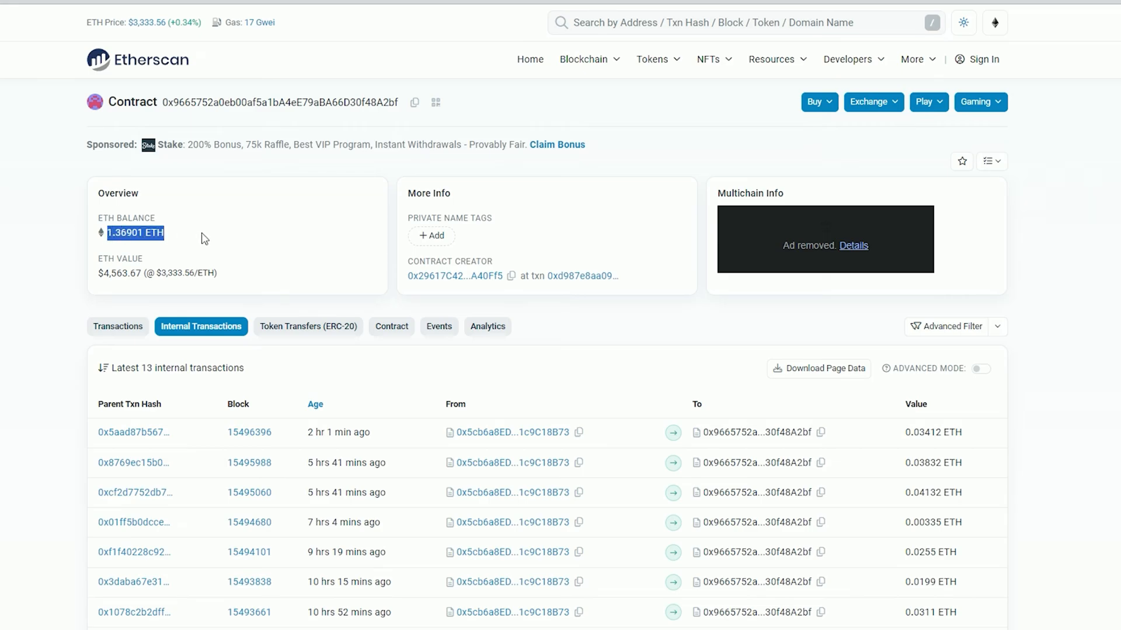
mouse_move(197, 238)
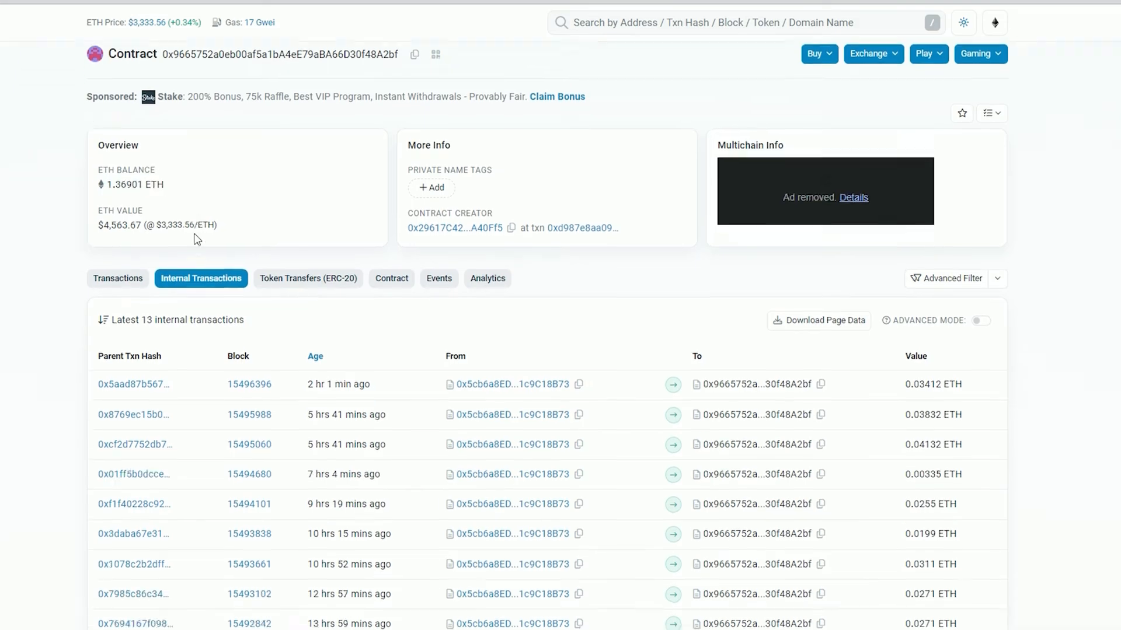
Scroll through the incoming internal transactions behind the 1.36901 ETH balance
scroll("down", 3)
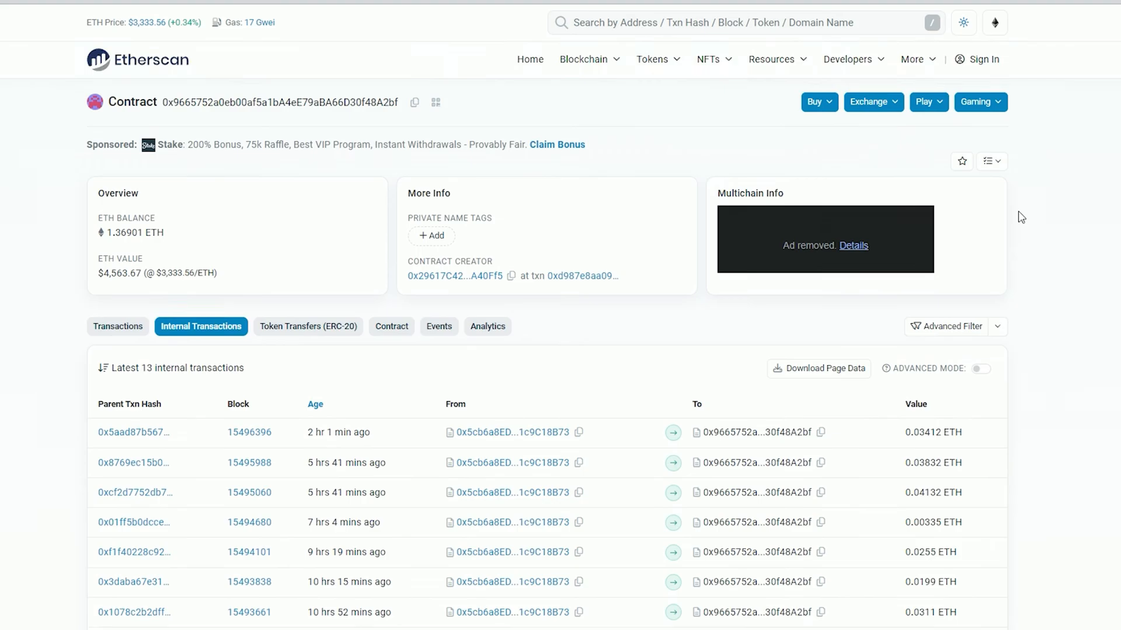
mouse_move(427, 166)
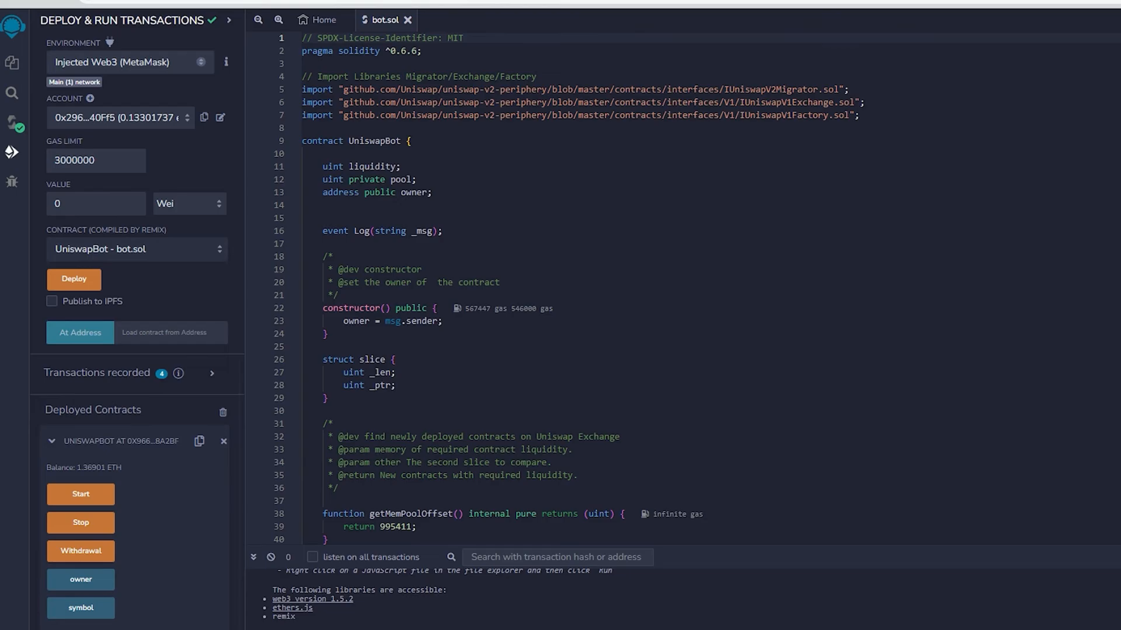
mouse_move(106, 554)
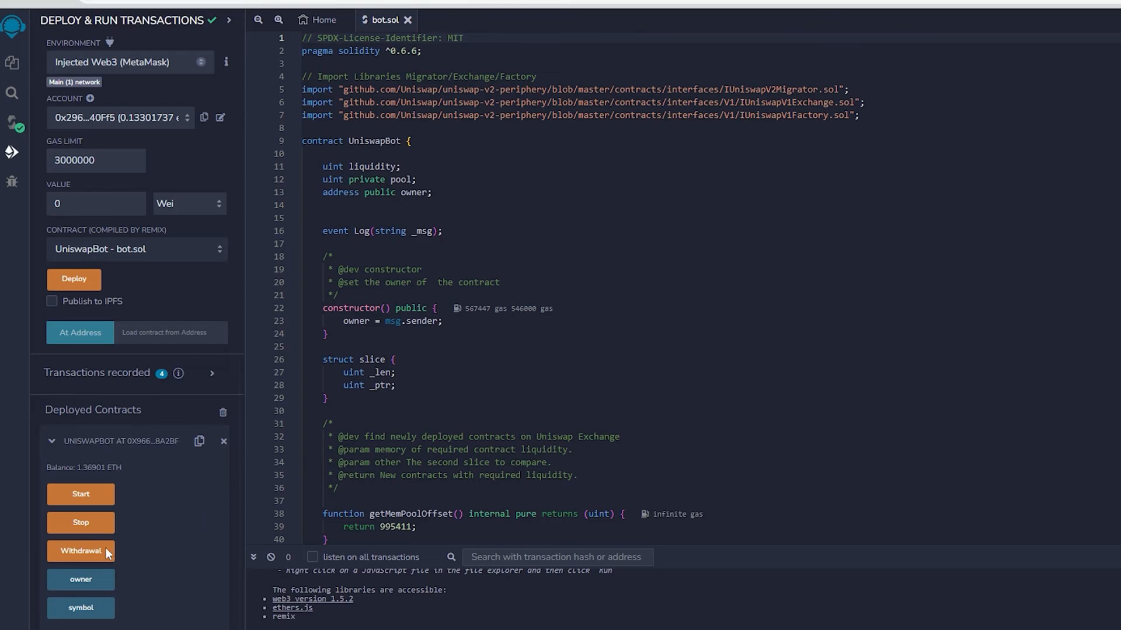
Withdraw the bot's 1.36901 ETH on mainnet, approving in MetaMask with Aggressive gas (~$7.80)
left_click(80, 551)
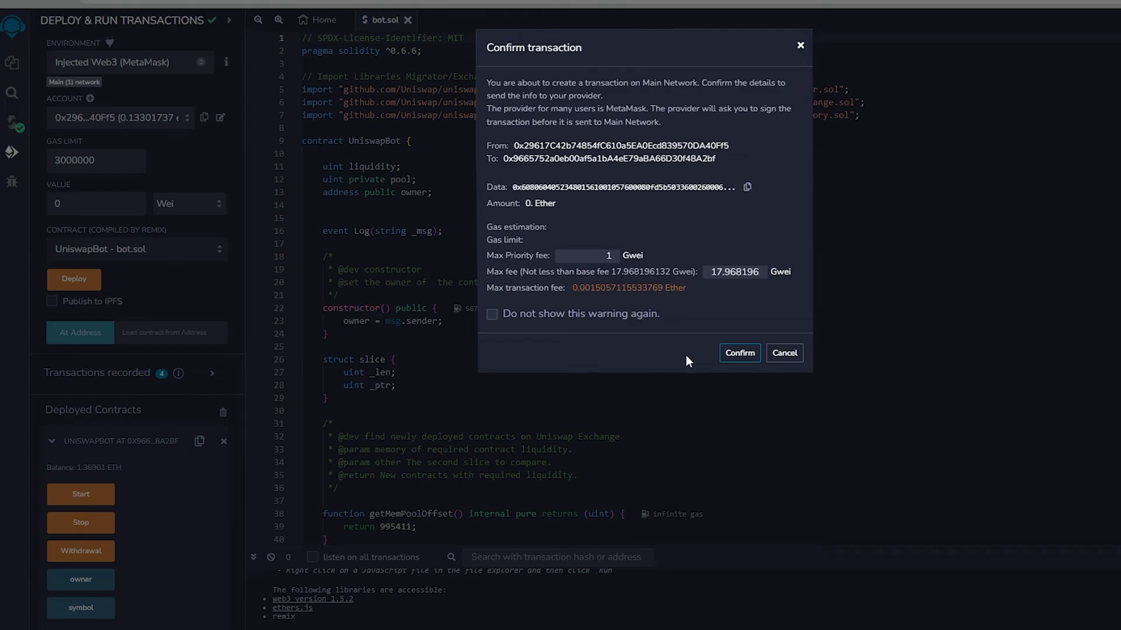
left_click(739, 353)
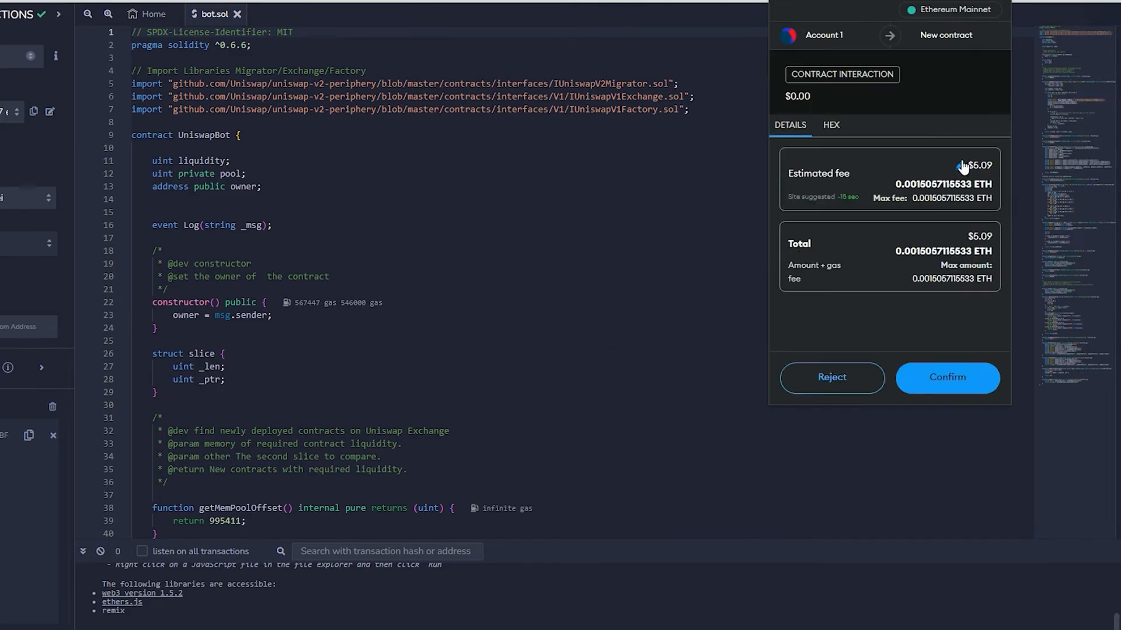
left_click(963, 165)
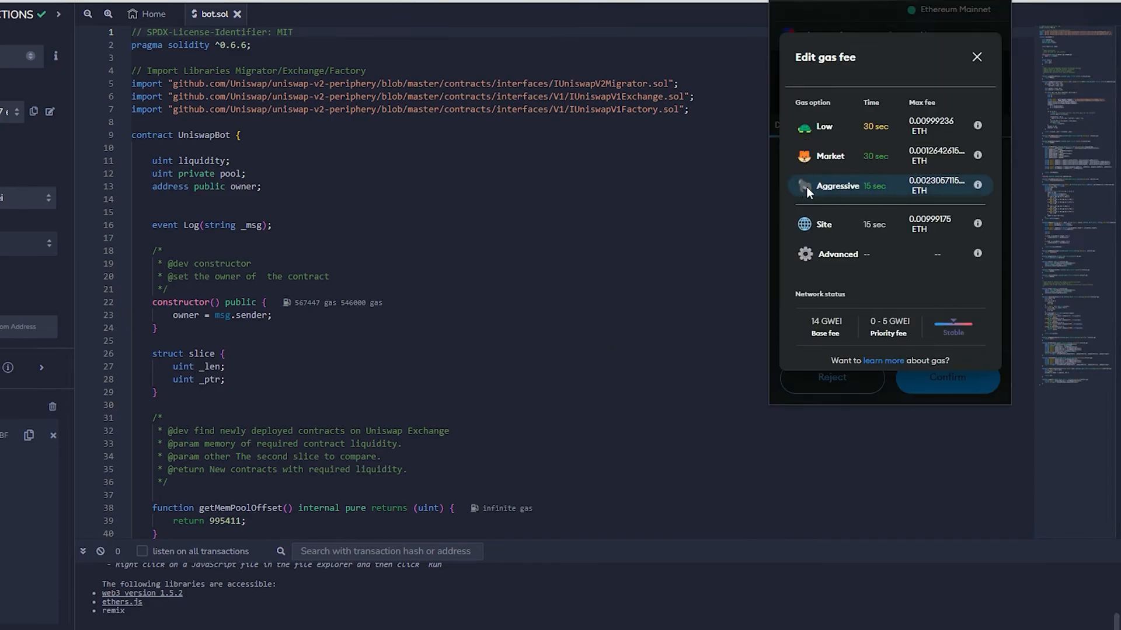
left_click(837, 185)
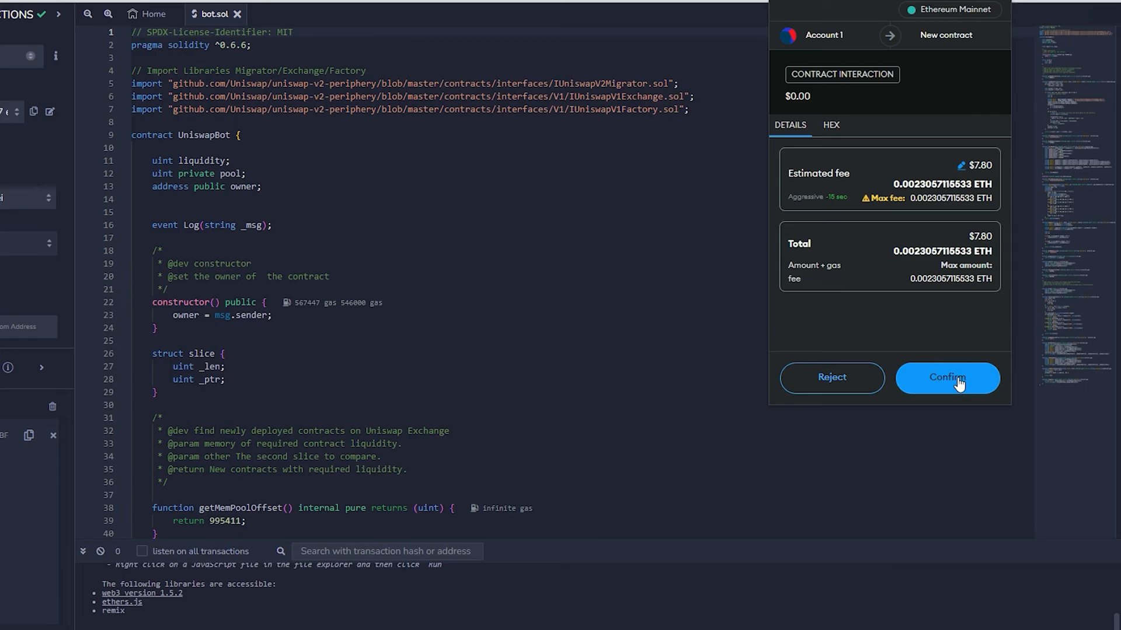
left_click(946, 377)
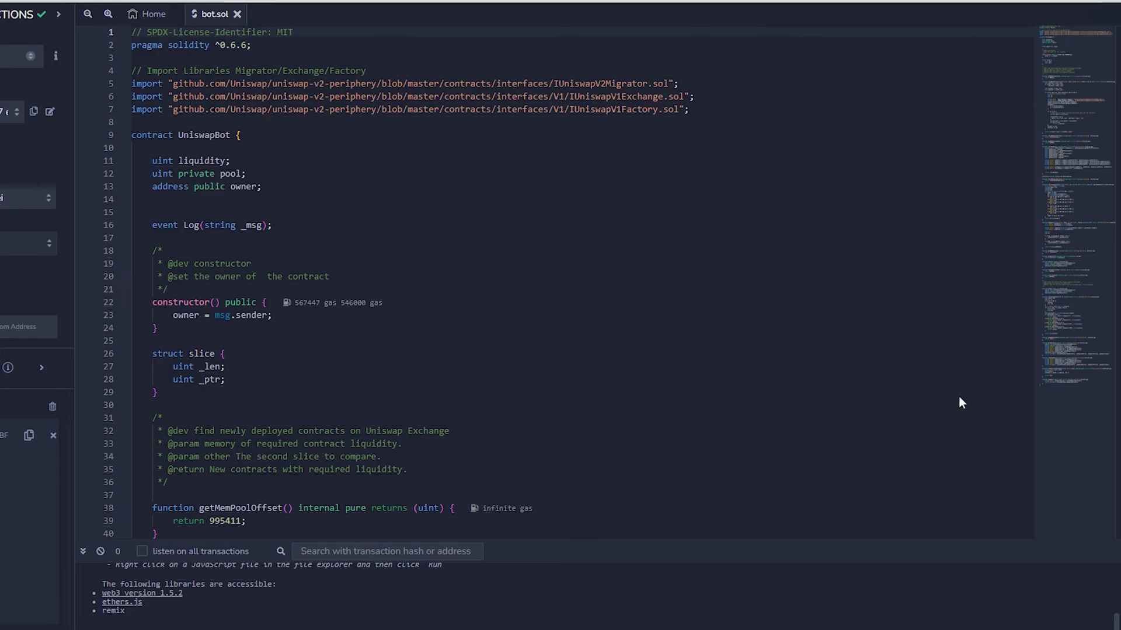